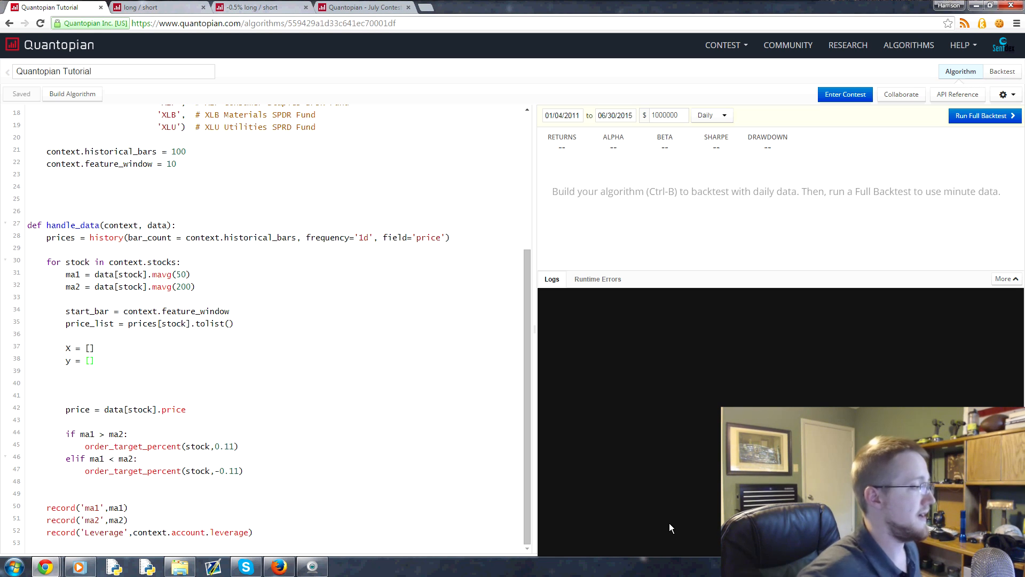
pyautogui.moveTo(122, 239)
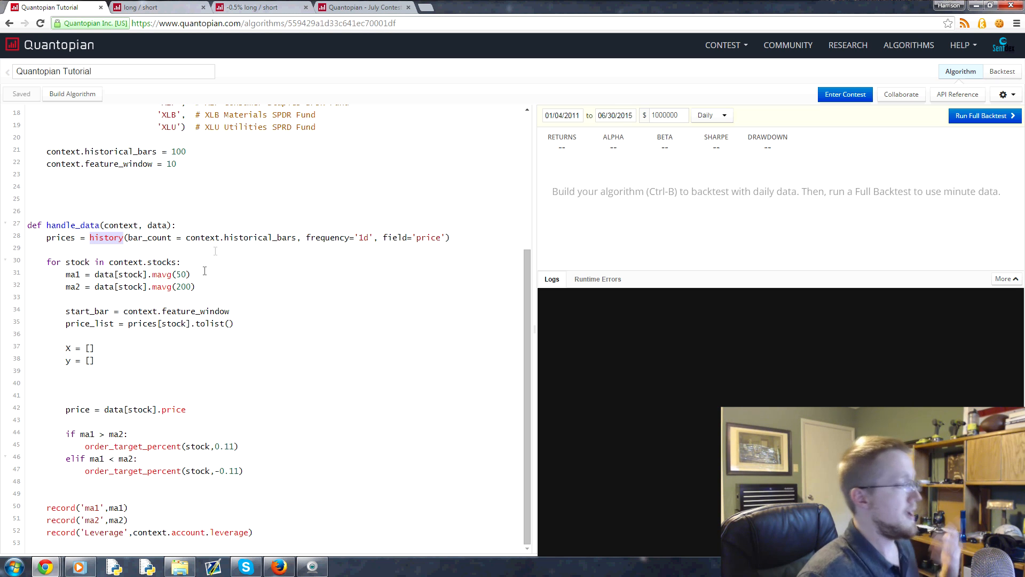
# Scroll up through the imports and back down to the empty X and y lists.
pyautogui.scroll(3)
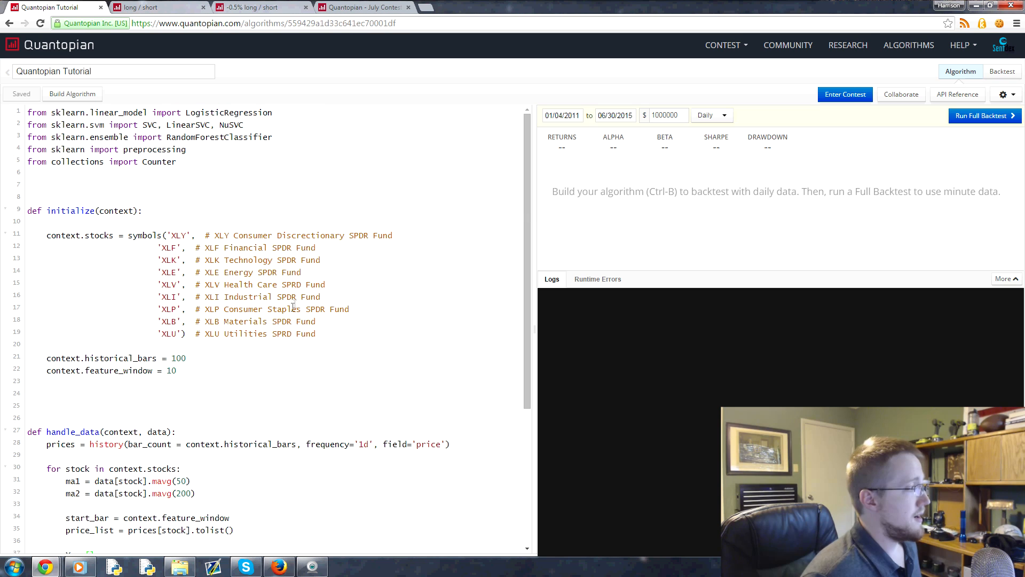
pyautogui.moveTo(345, 81)
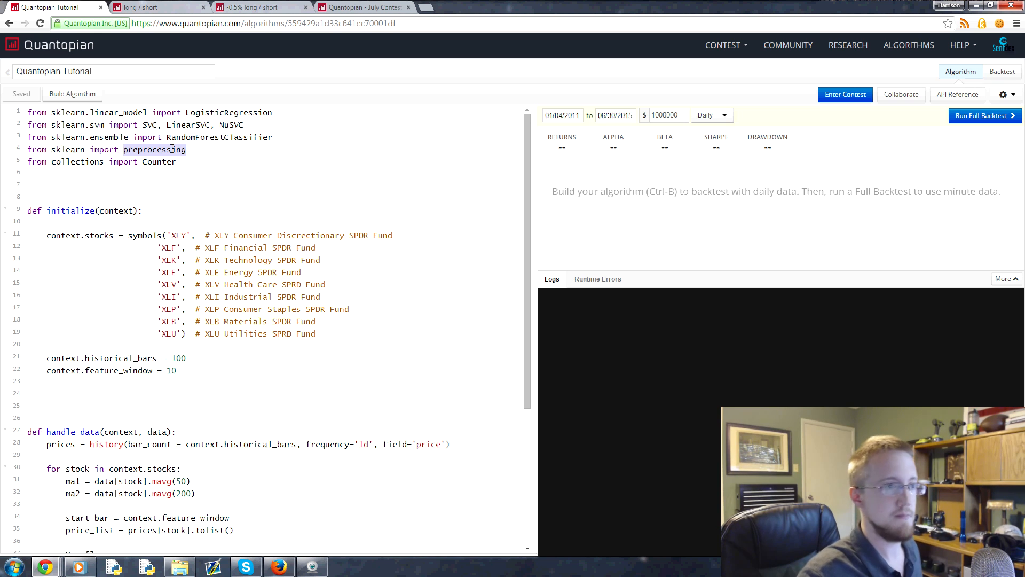
pyautogui.scroll(-3)
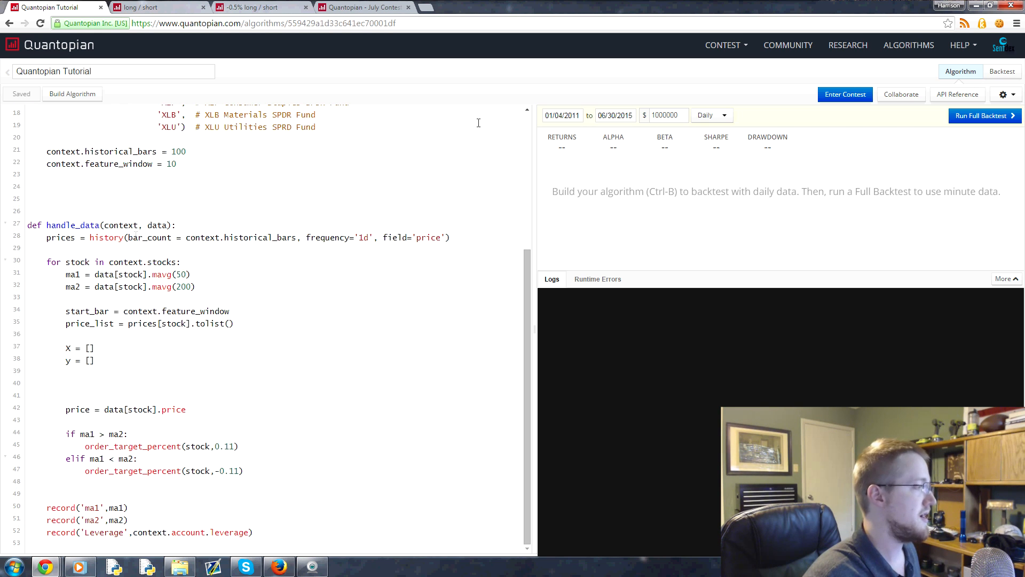
pyautogui.scroll(3)
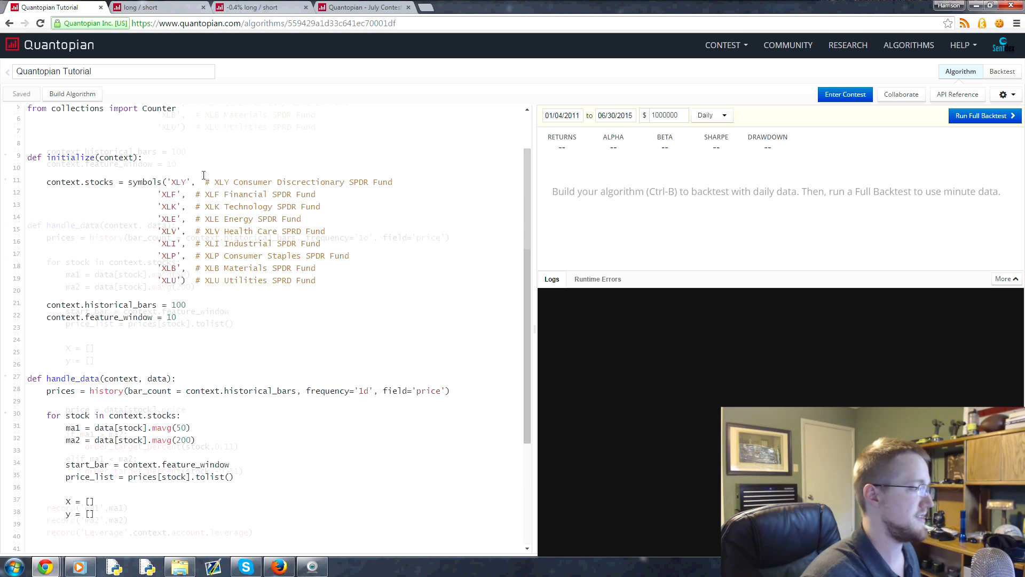
pyautogui.scroll(-3)
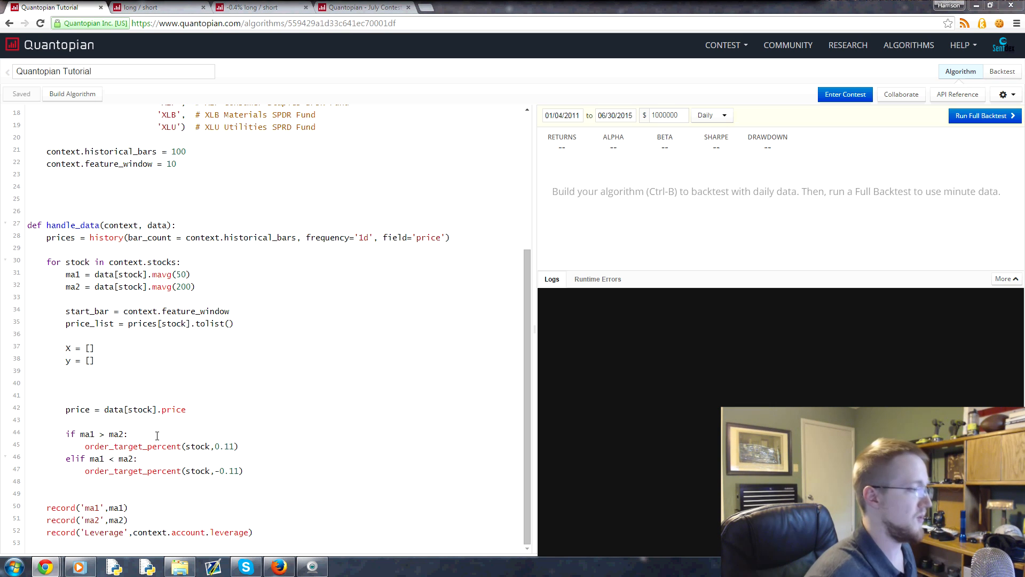
pyautogui.moveTo(112, 359)
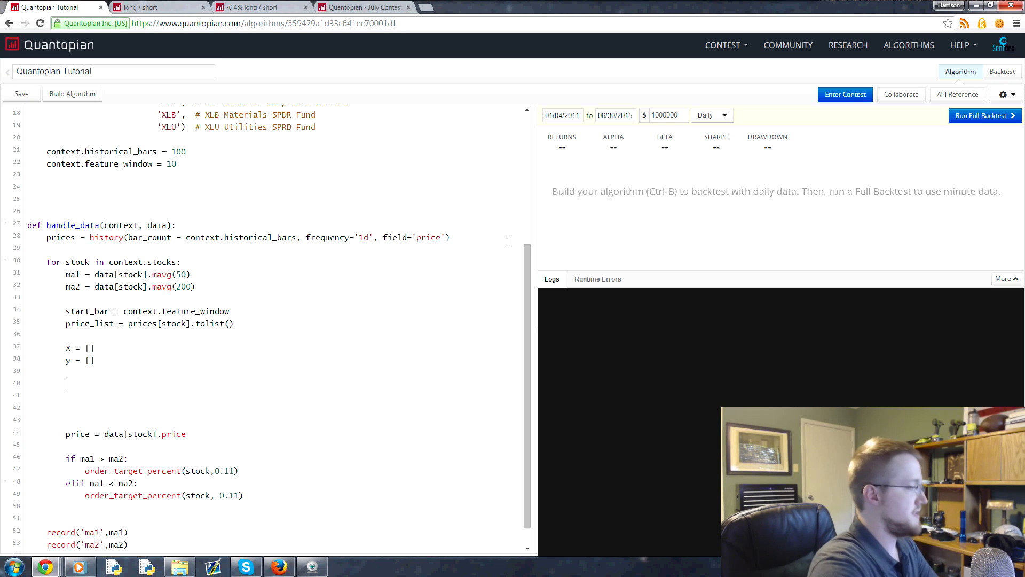
# Write bar = start_bar and the header while bar < len(price_list)-1: inside handle_data.
pyautogui.write('bar =')
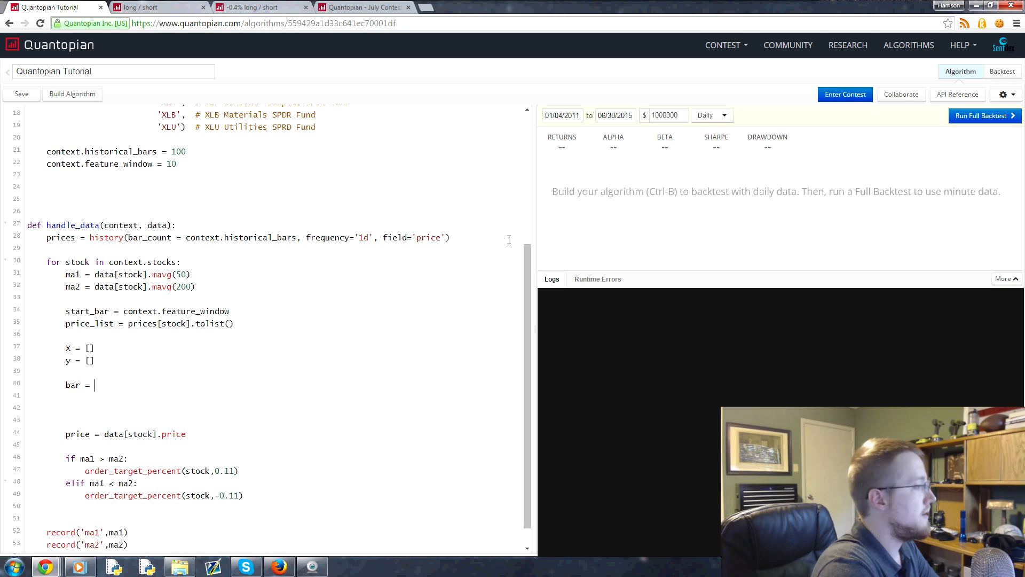
pyautogui.write('start_bar')
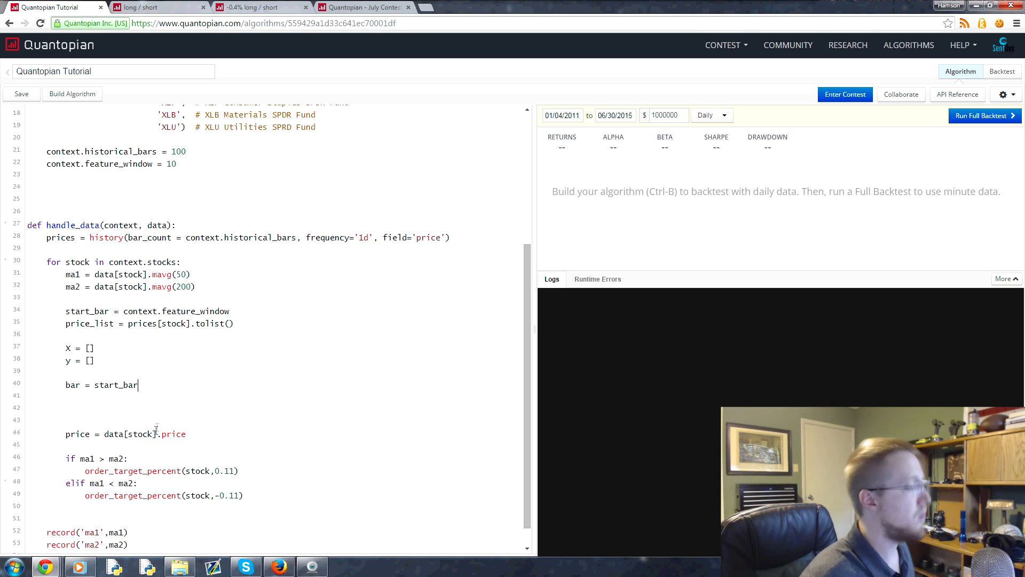
pyautogui.press('ctrl+s')
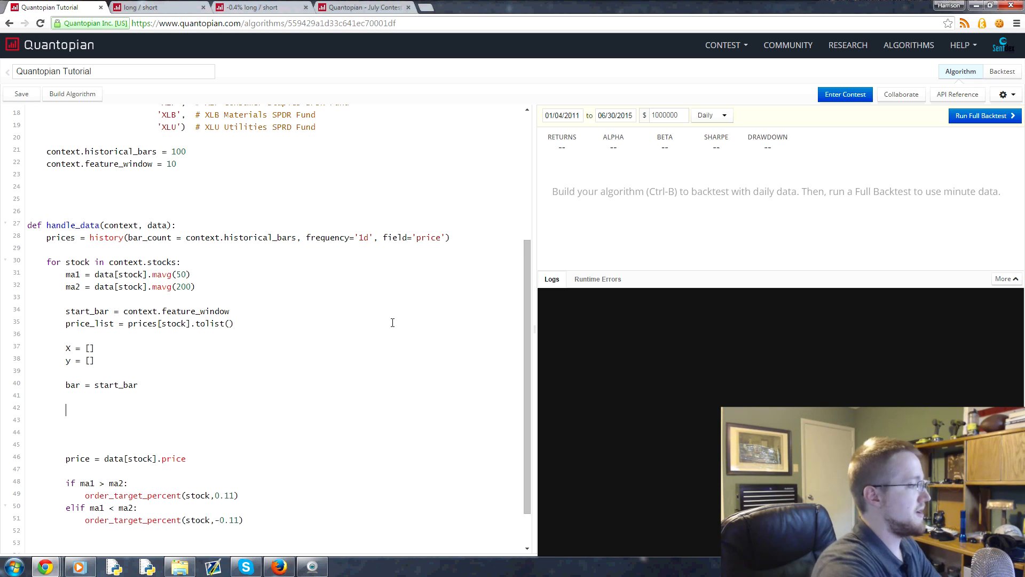
pyautogui.write('while bar')
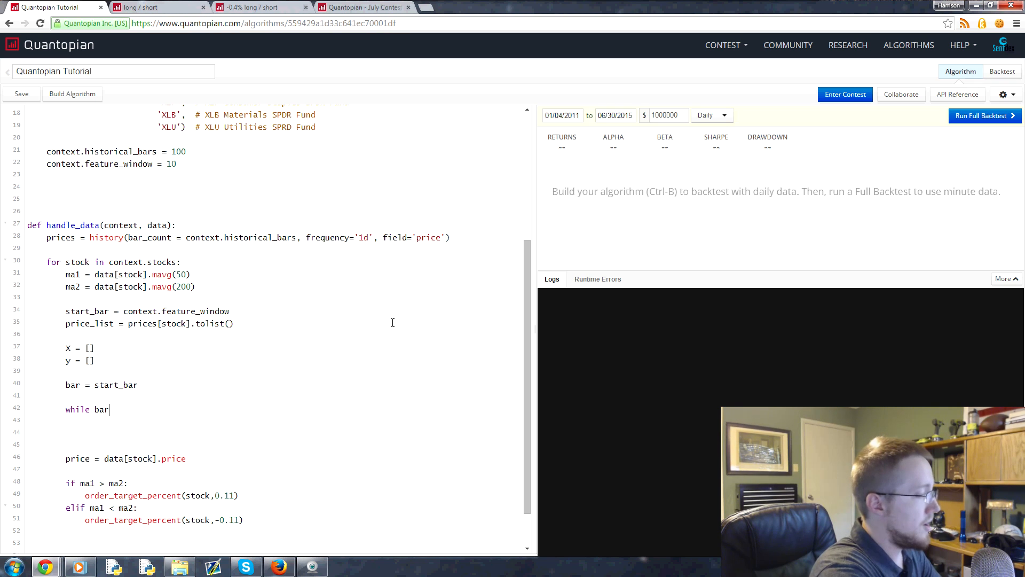
pyautogui.write('<')
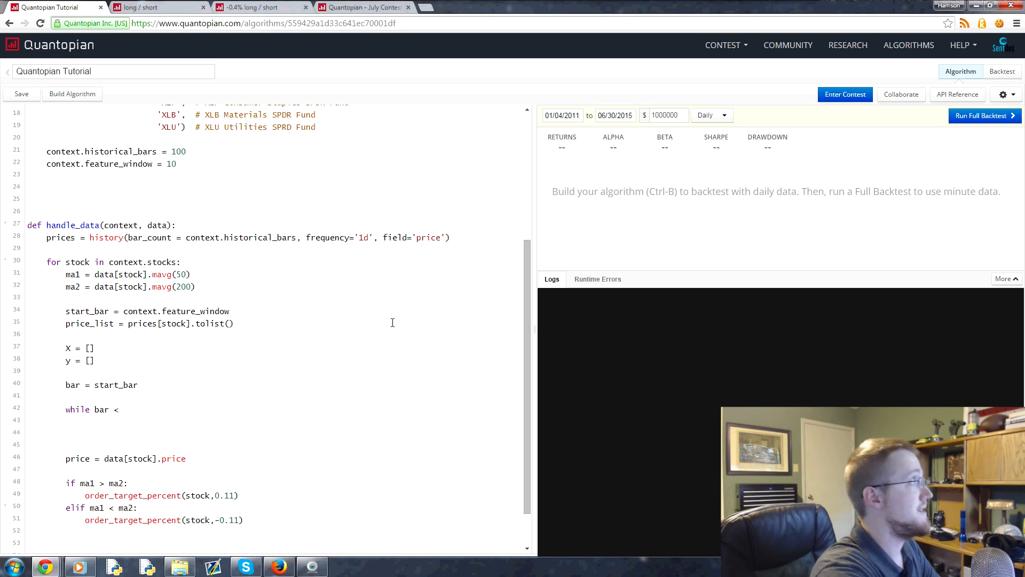
pyautogui.write('len(price_list')
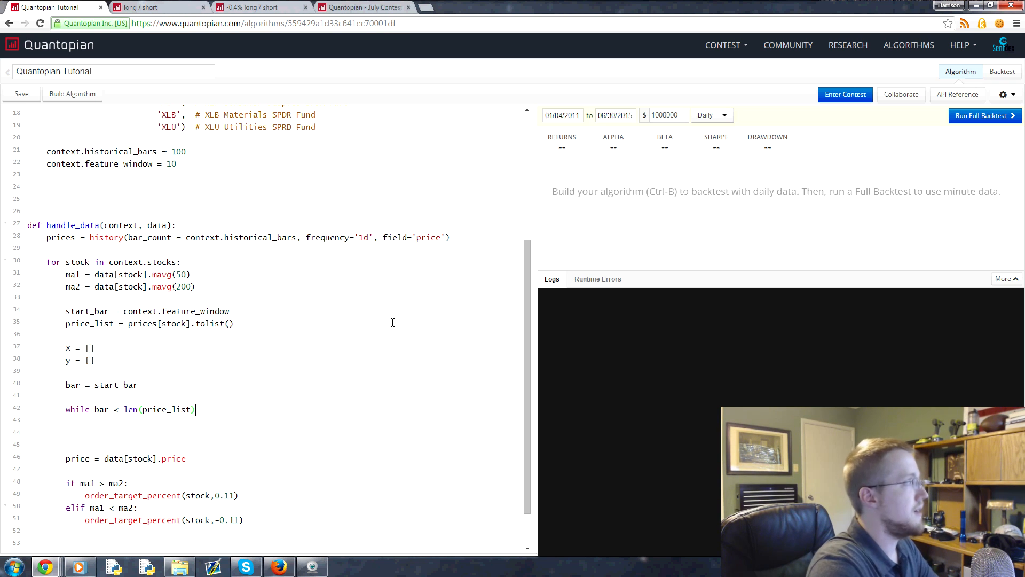
pyautogui.write('-1:')
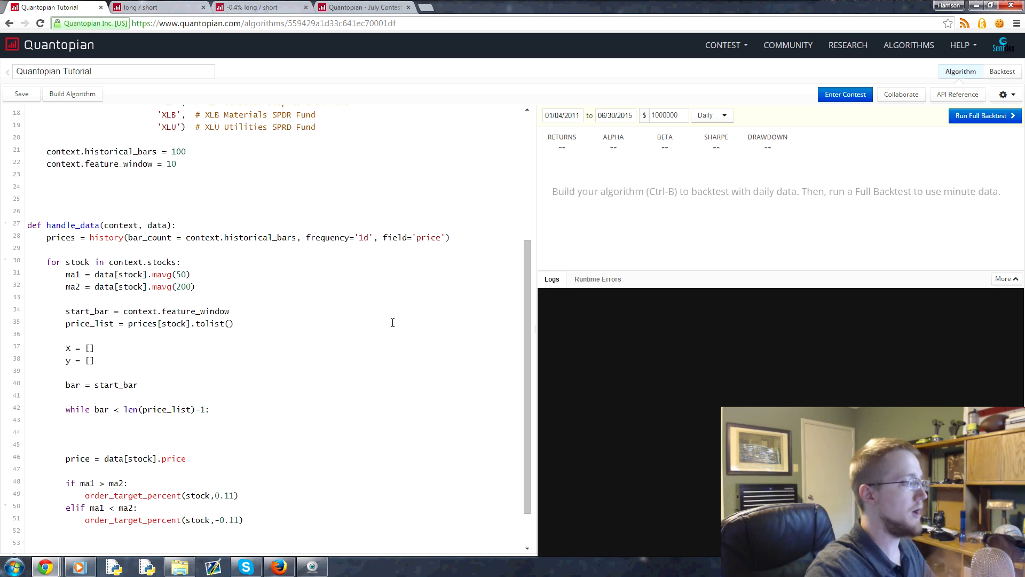
pyautogui.moveTo(366, 330)
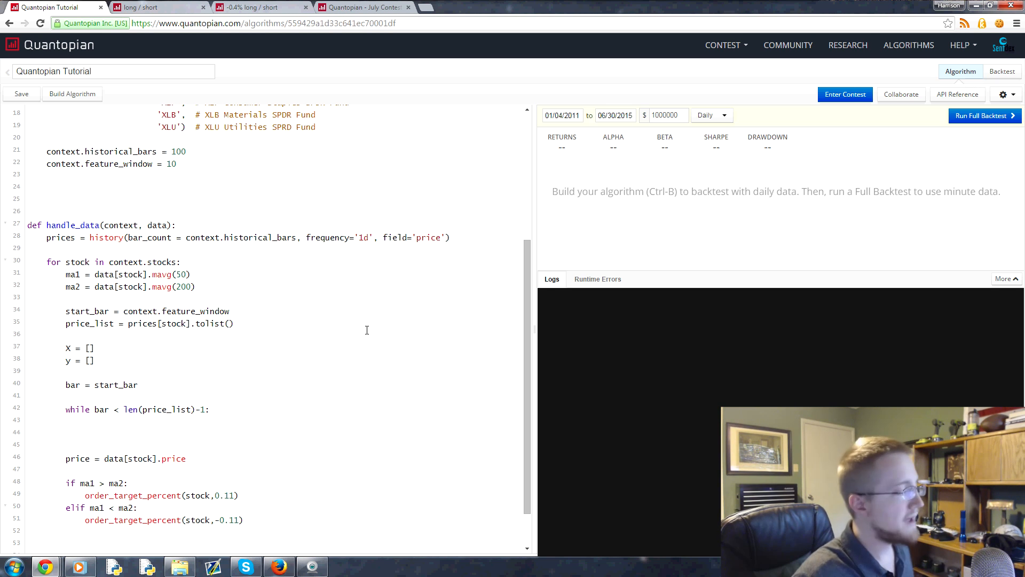
pyautogui.moveTo(346, 352)
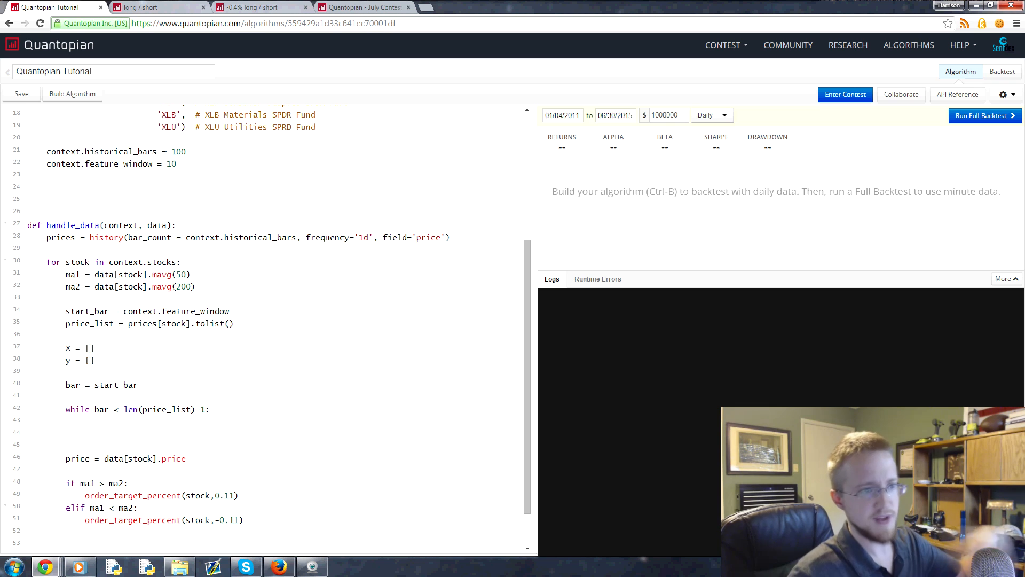
pyautogui.click(209, 409)
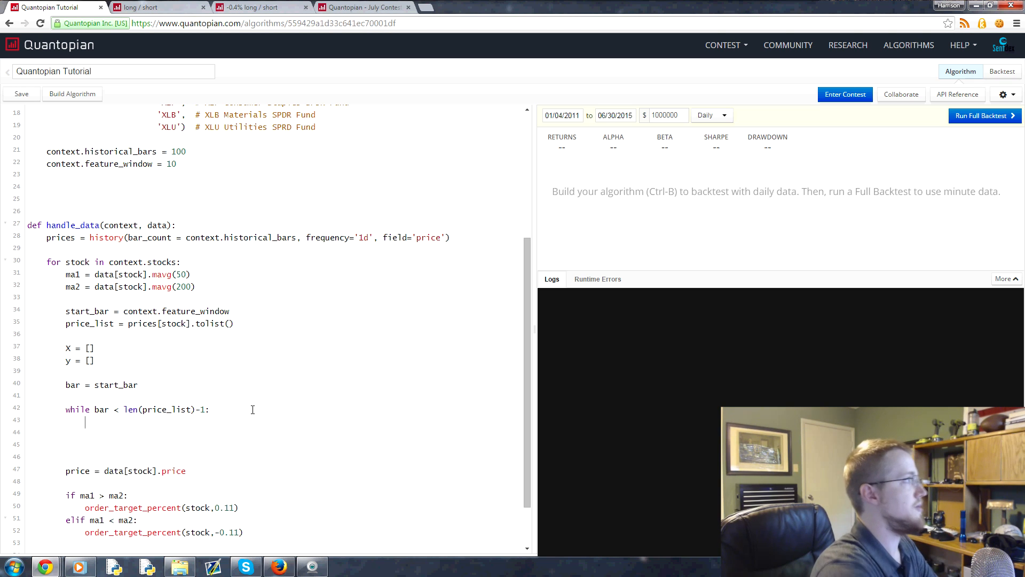
# Write try: with except Exception as e: printing ('feature creation', str(e)) inside the loop.
pyautogui.write('try:')
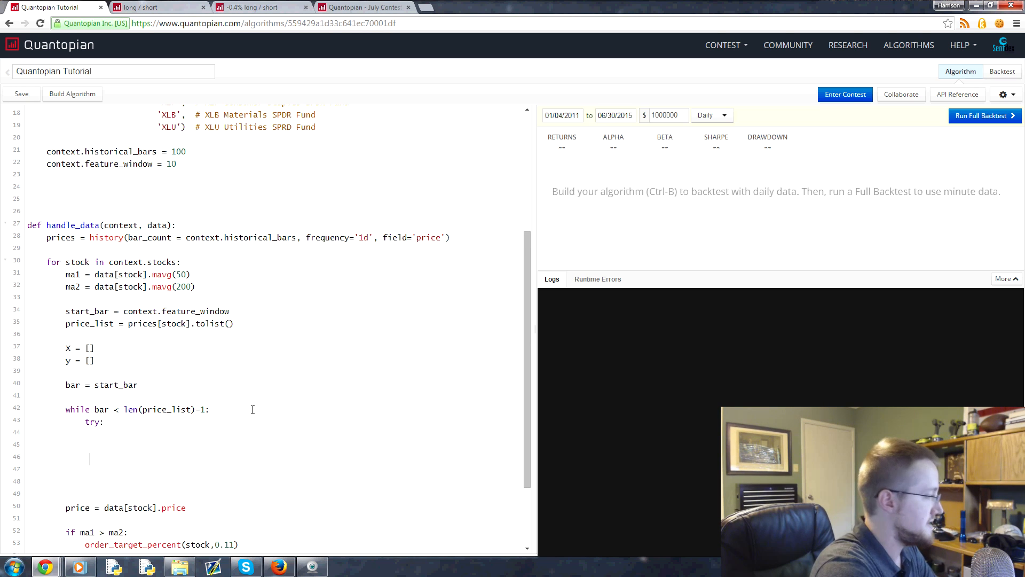
pyautogui.write('except:')
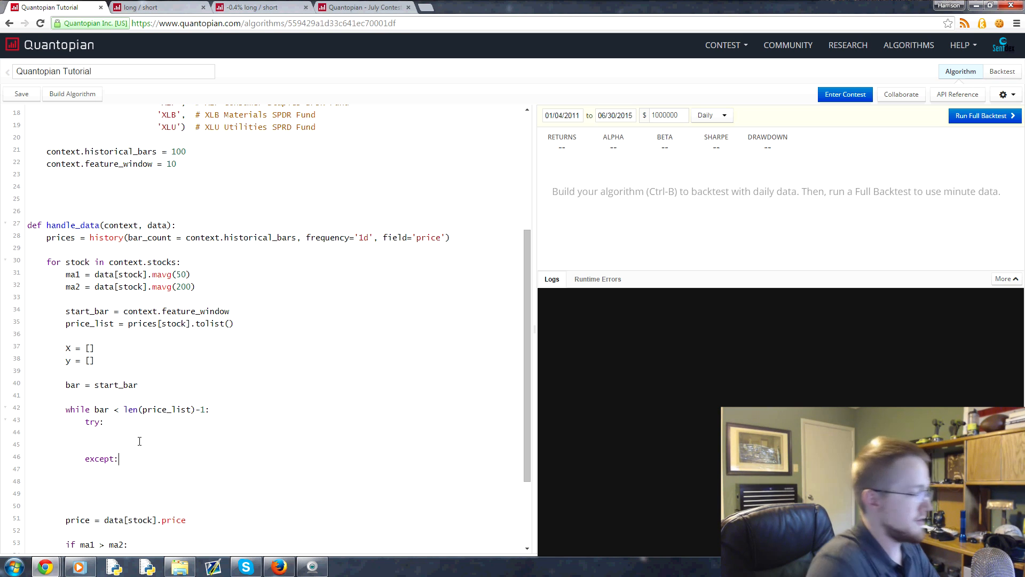
pyautogui.write('Exception as e')
pyautogui.write('print(')
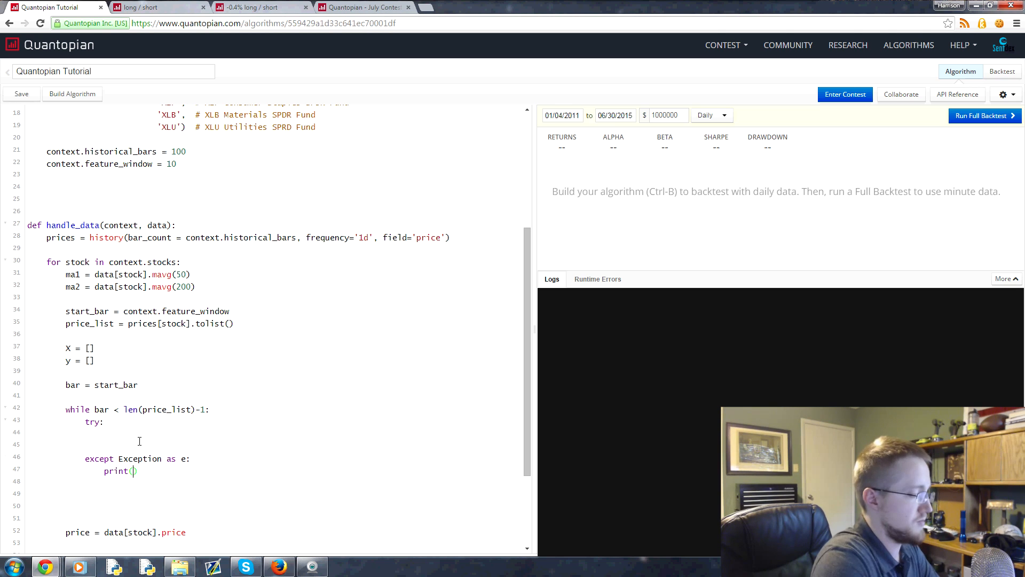
pyautogui.write('str(e')
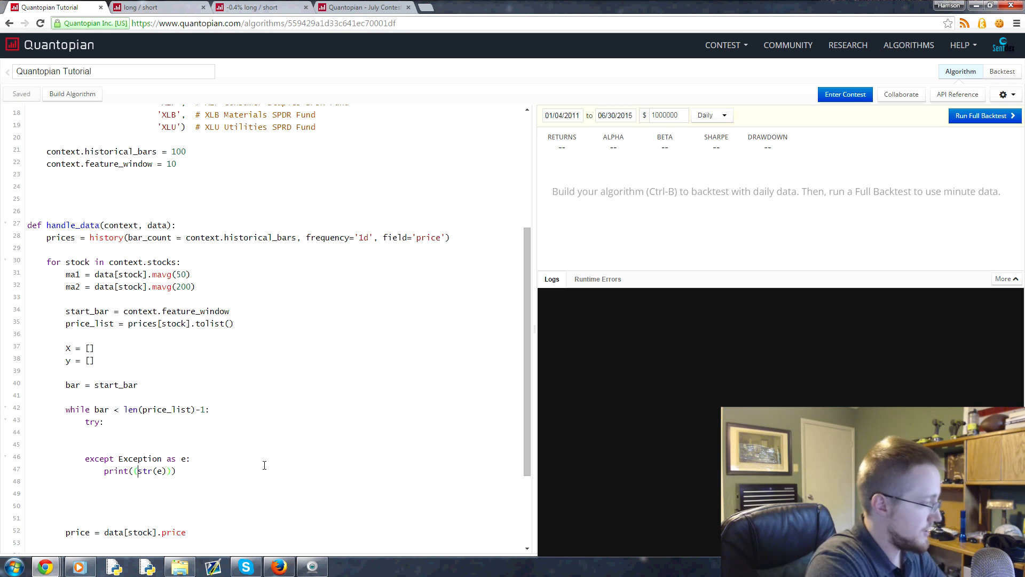
pyautogui.write("'',")
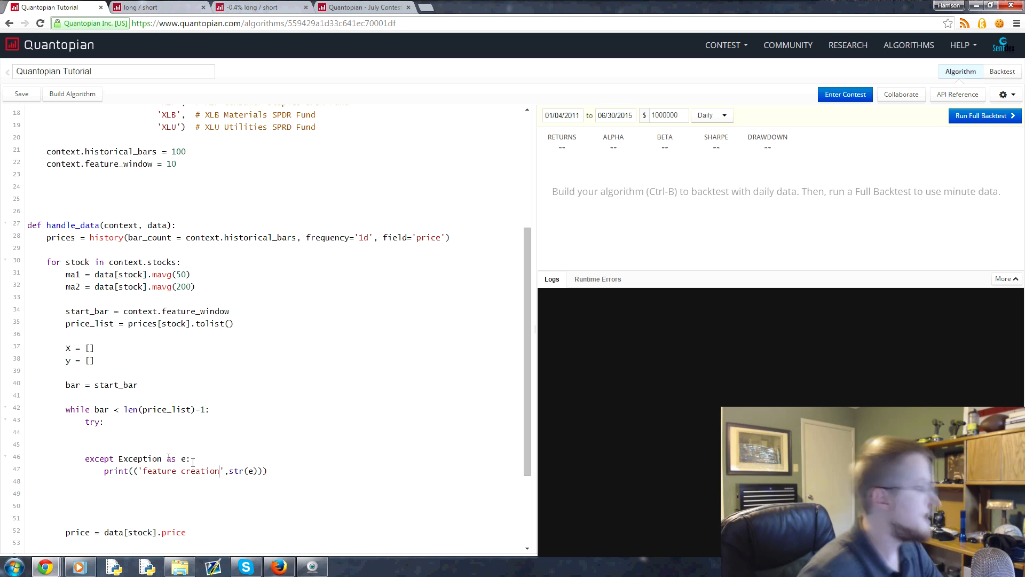
# Add a # feature creation comment on the blank line above the while loop.
pyautogui.doubleClick(183, 471)
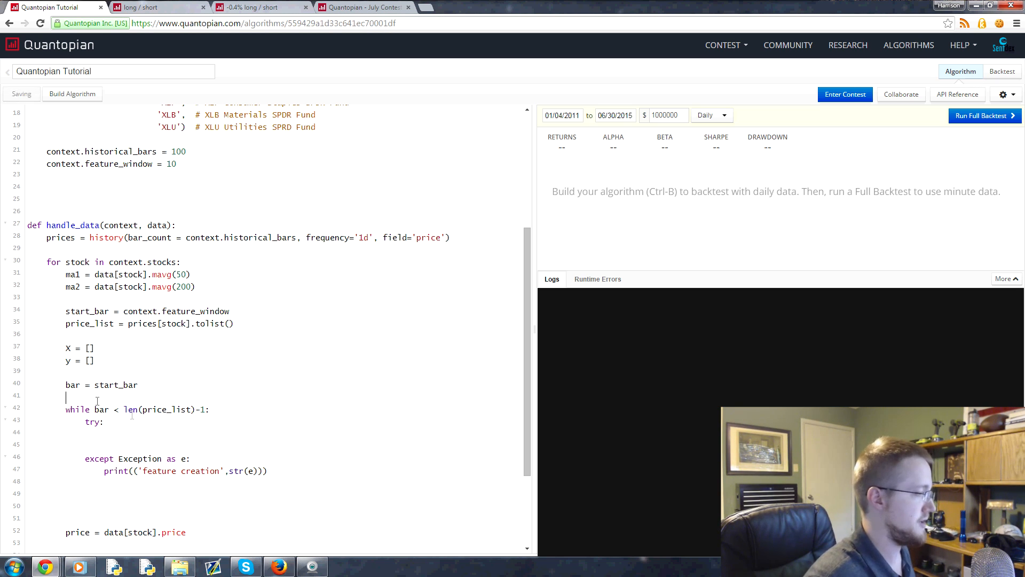
pyautogui.write('# feature crea')
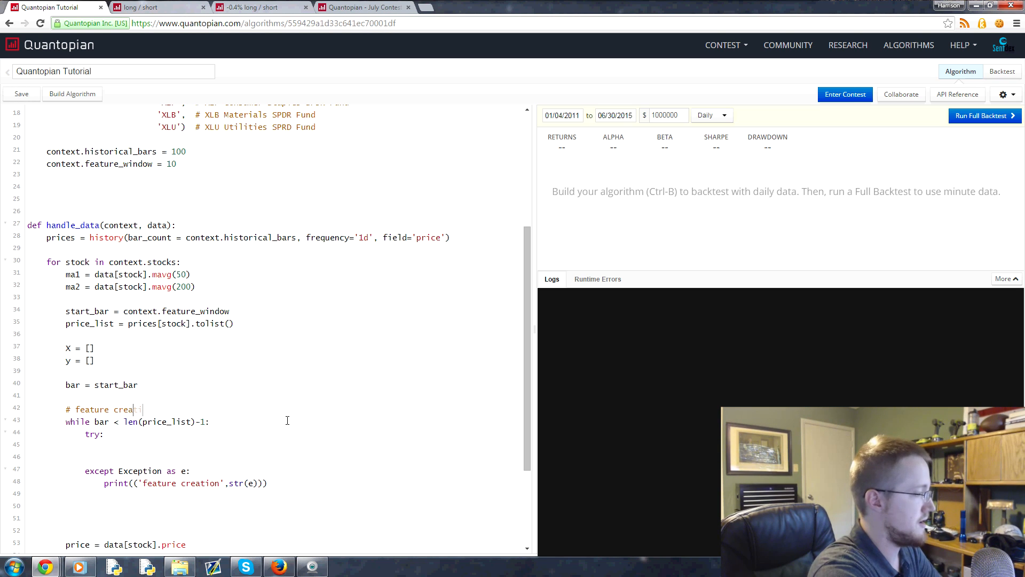
pyautogui.write('tion')
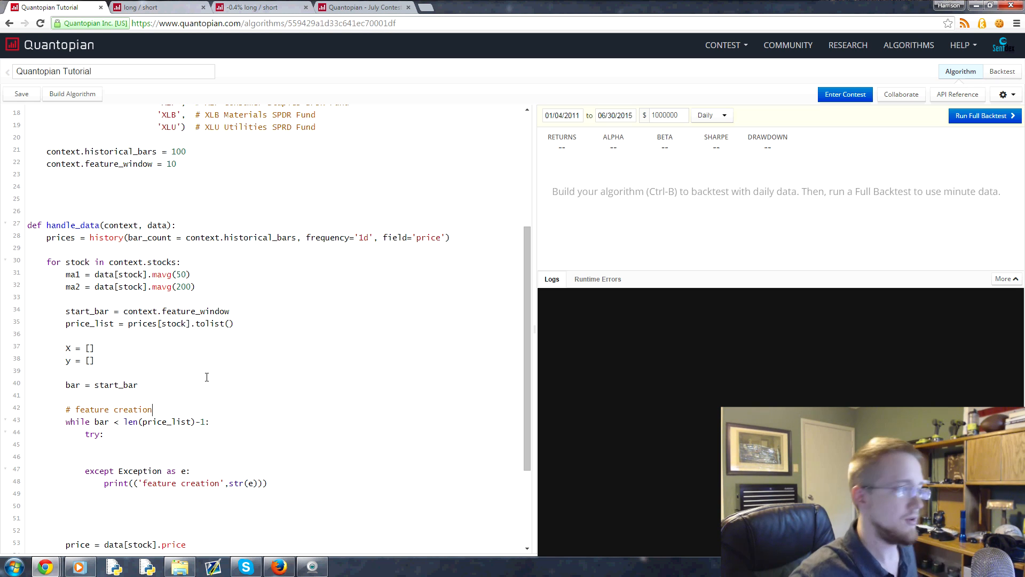
pyautogui.doubleClick(200, 483)
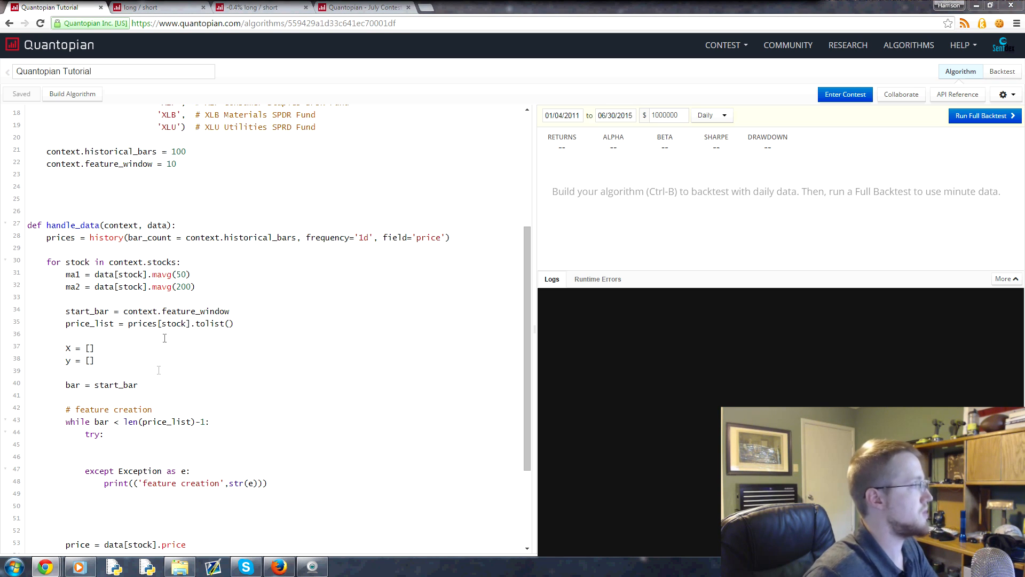
pyautogui.moveTo(197, 359)
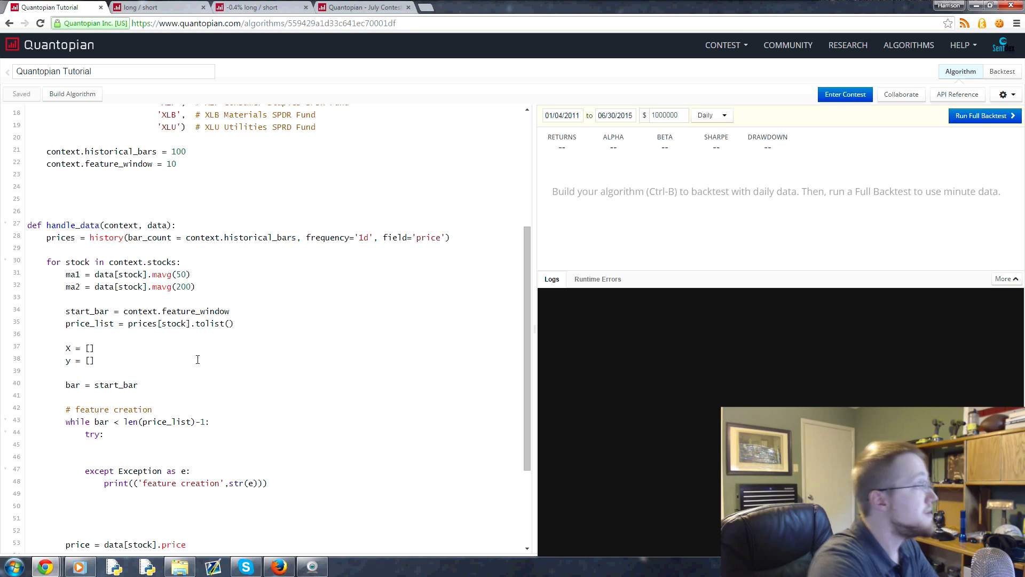
# Write end_price = price_list[bar+1] in the try block.
pyautogui.write('ed_')
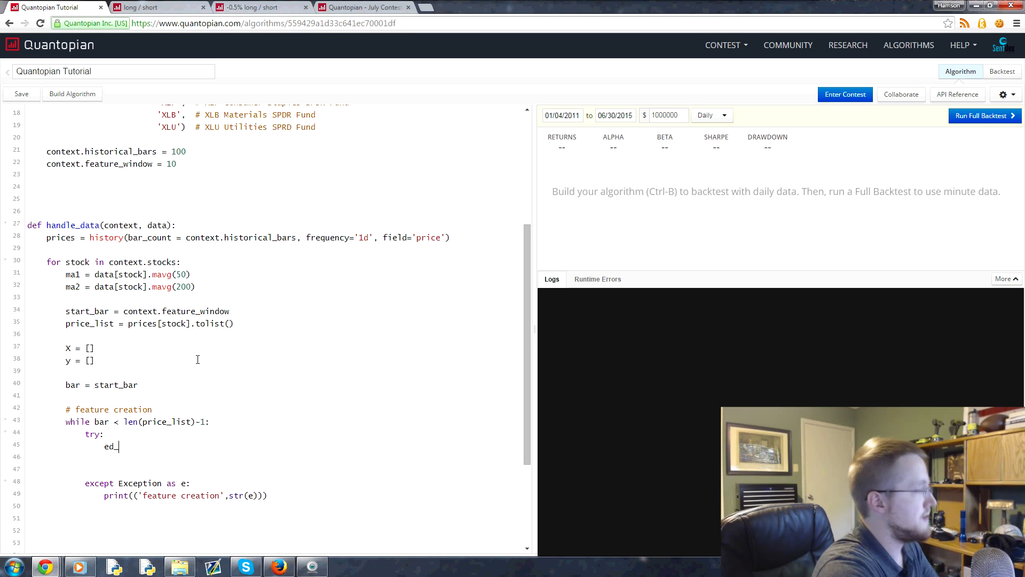
pyautogui.write('nd_price')
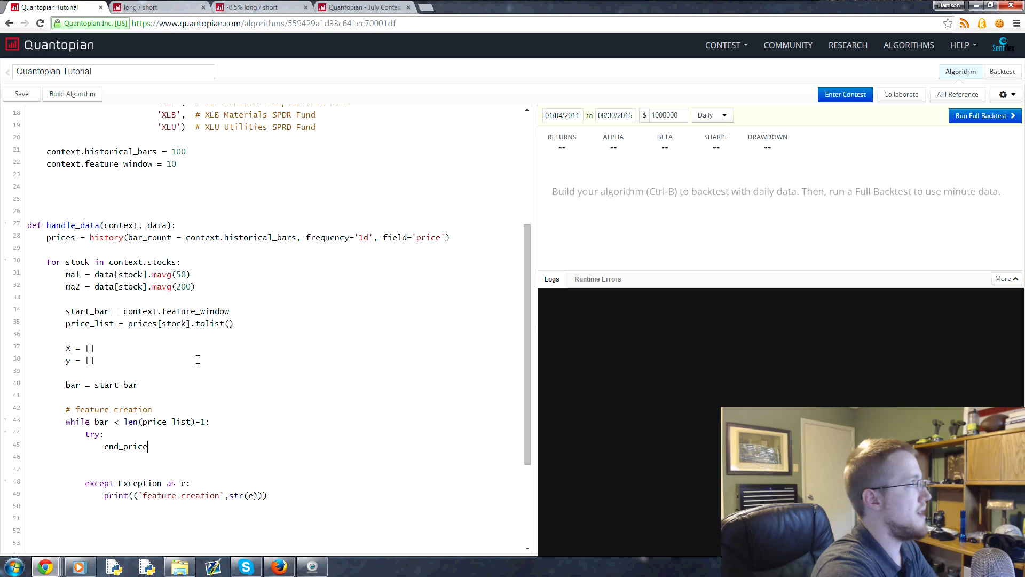
pyautogui.write('= price')
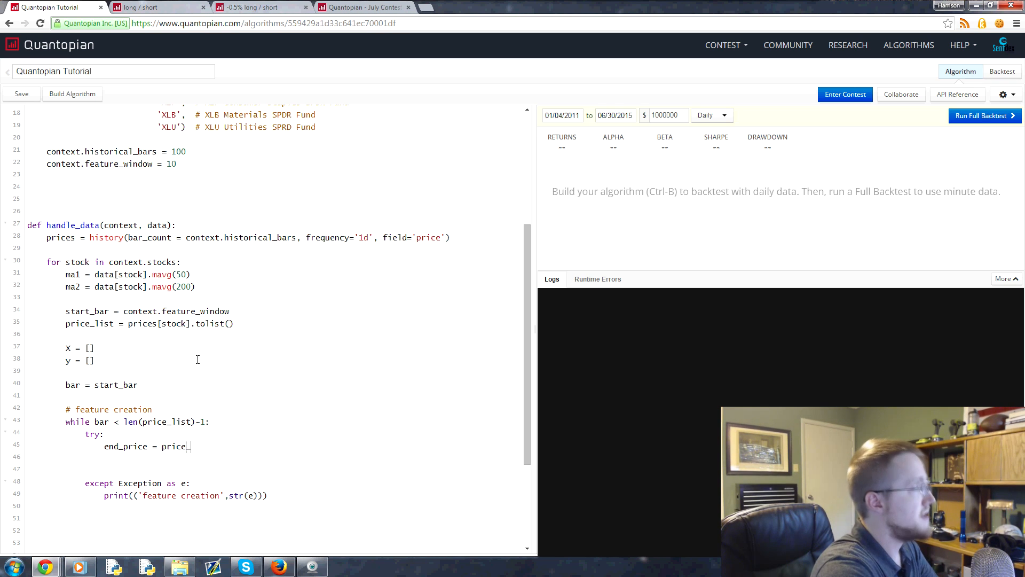
pyautogui.write('_list')
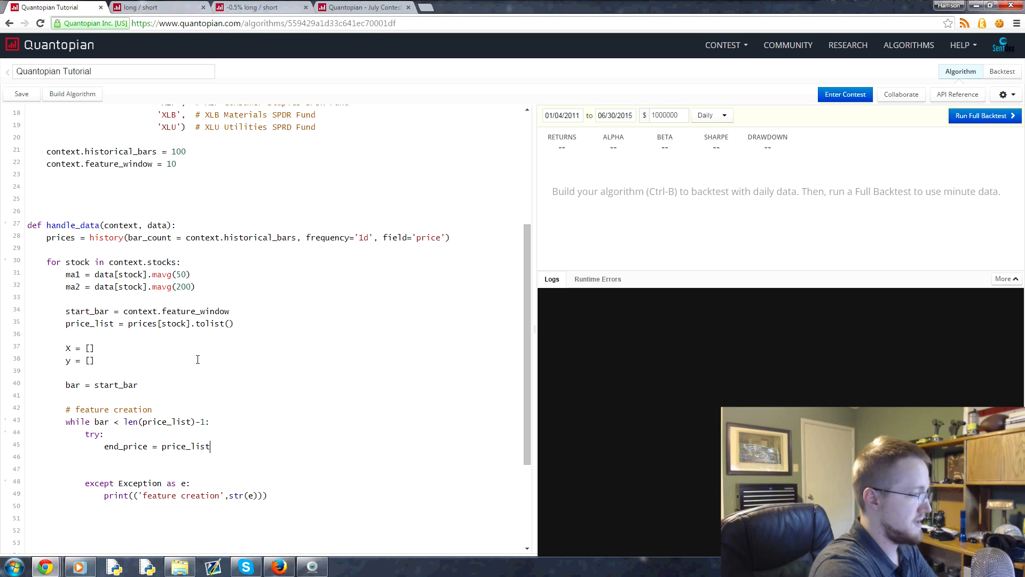
pyautogui.write('[bar]')
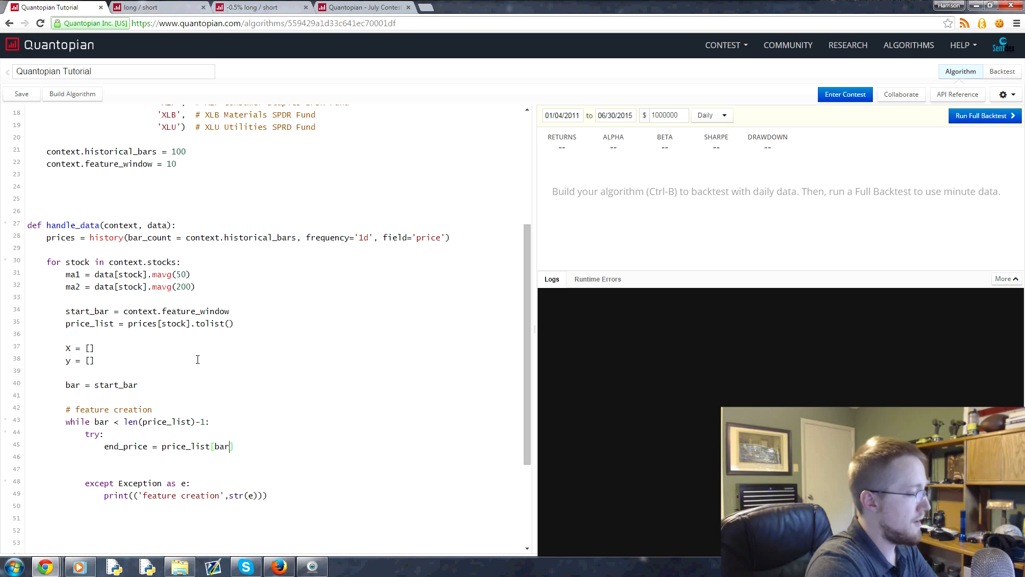
pyautogui.write('+1')
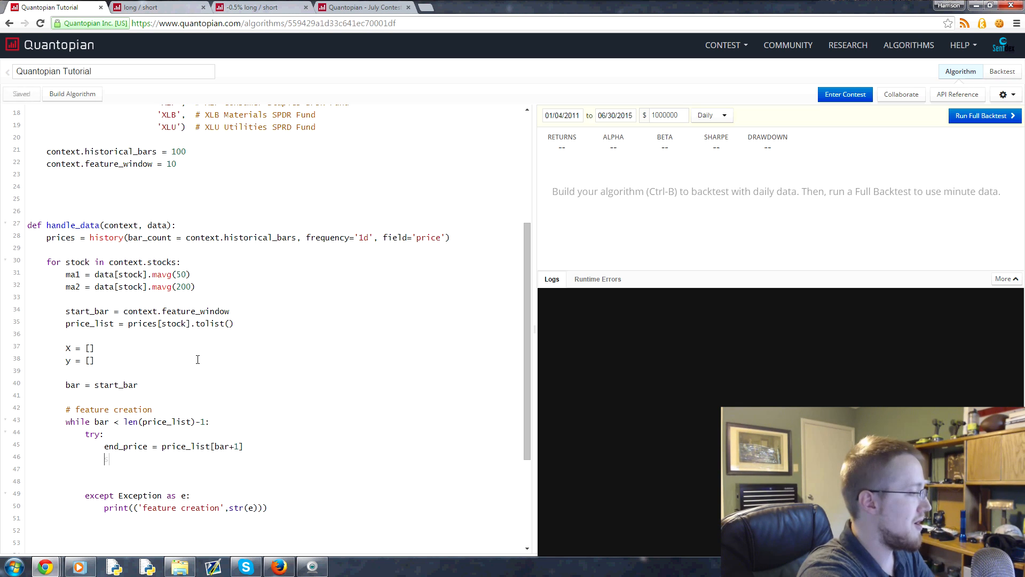
# Write start_price = price_list[bar] below it and save the algorithm.
pyautogui.write('start_price =')
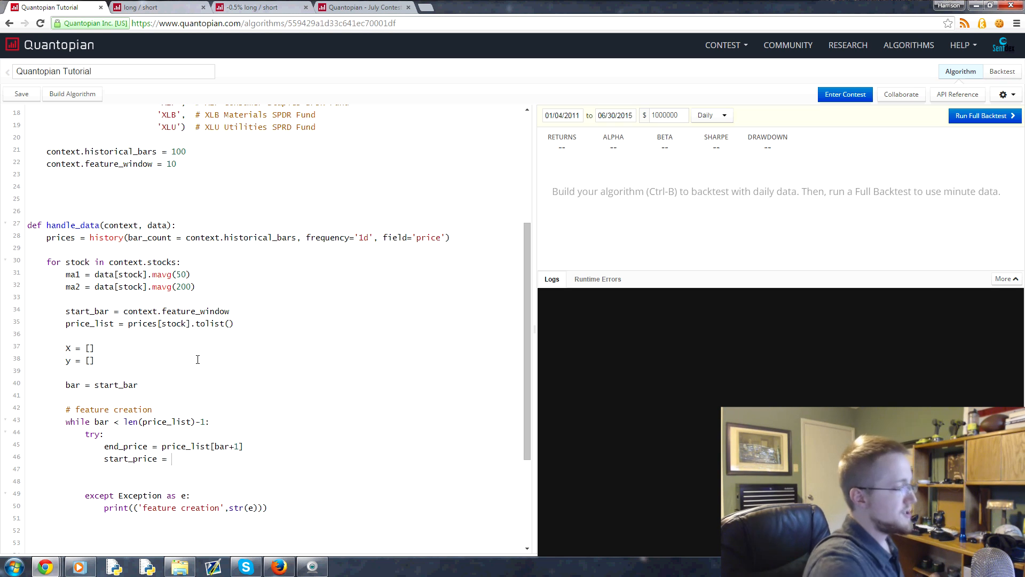
pyautogui.press('ctrl+s')
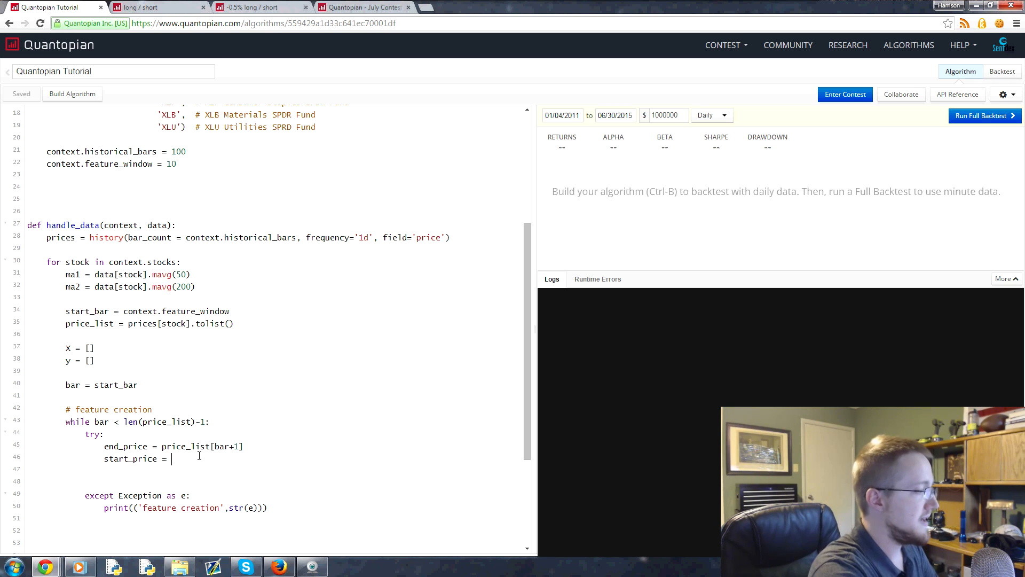
pyautogui.write('price_list')
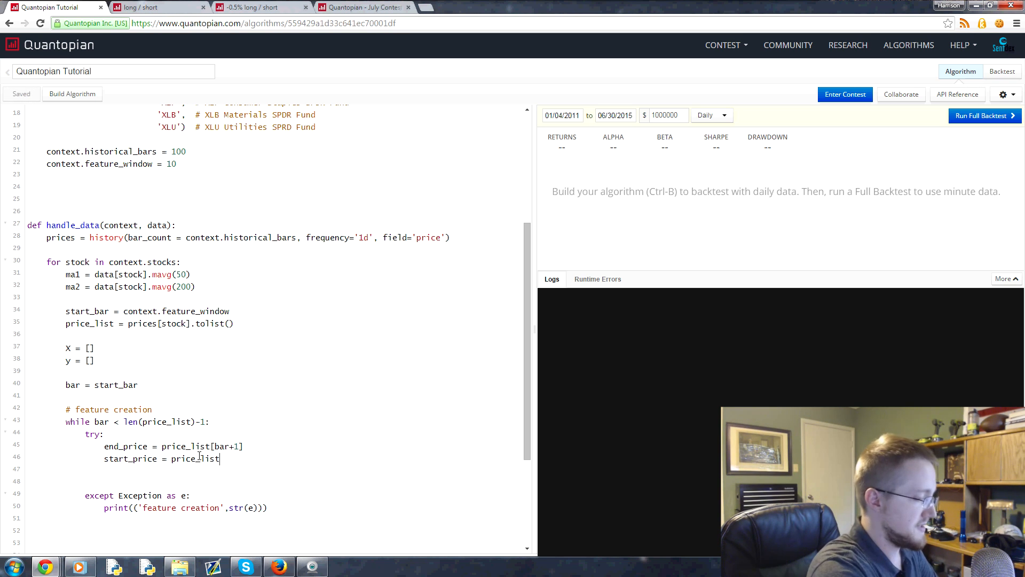
pyautogui.write('[bar')
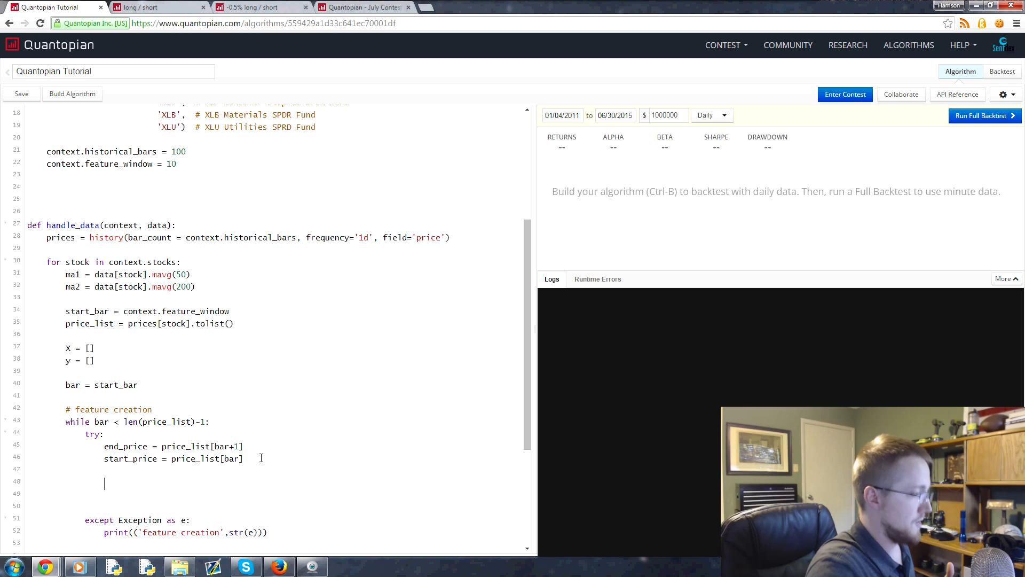
pyautogui.press('ctrl+s')
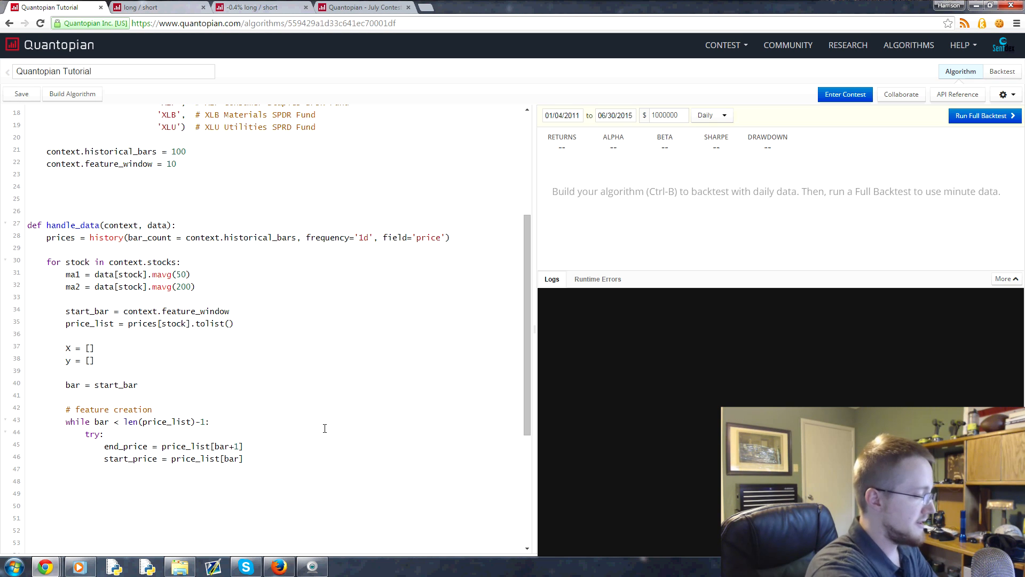
pyautogui.write('5,6,5')
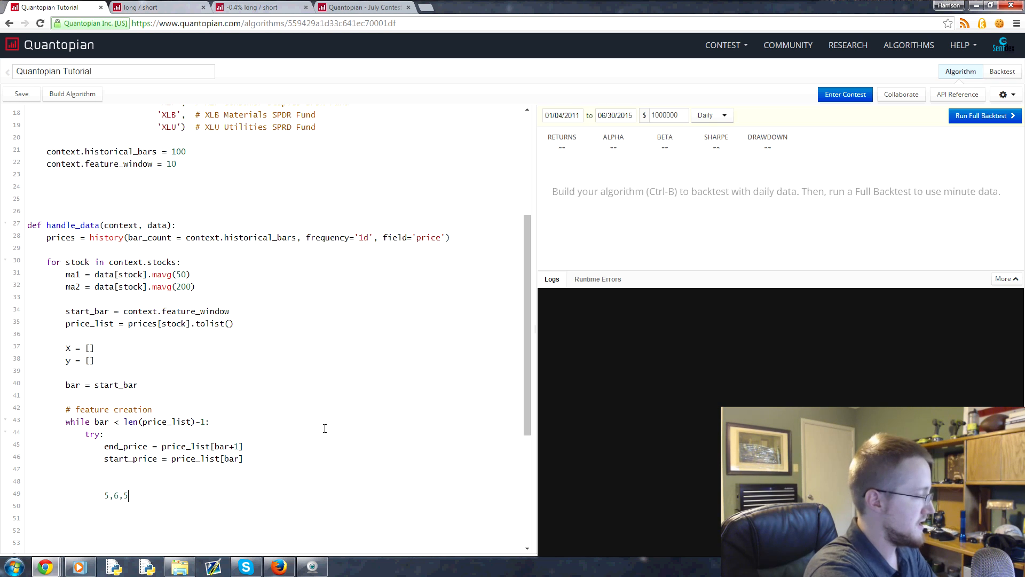
pyautogui.write(',7,5,6,7,8,4,8]')
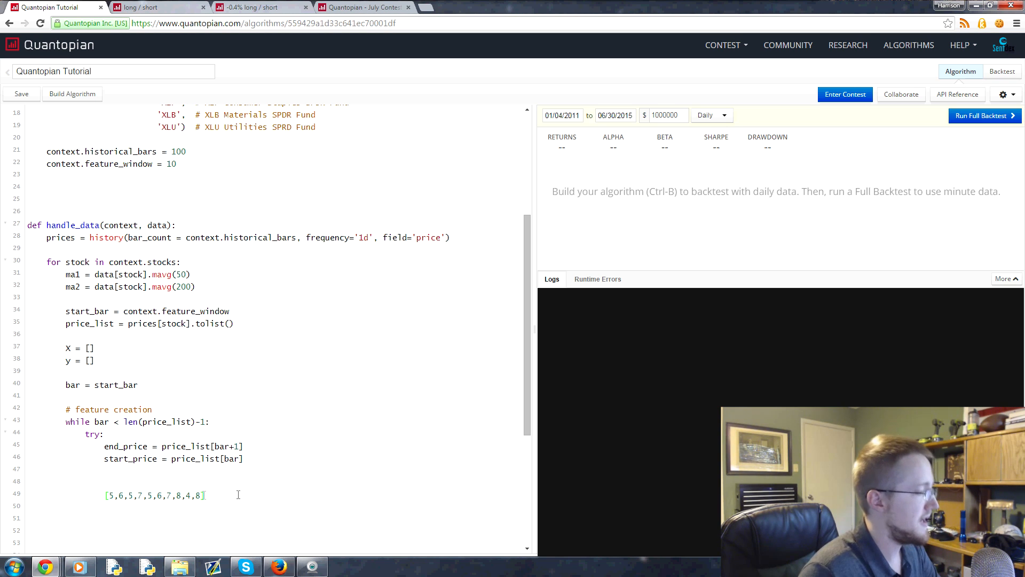
pyautogui.press('ctrl+s')
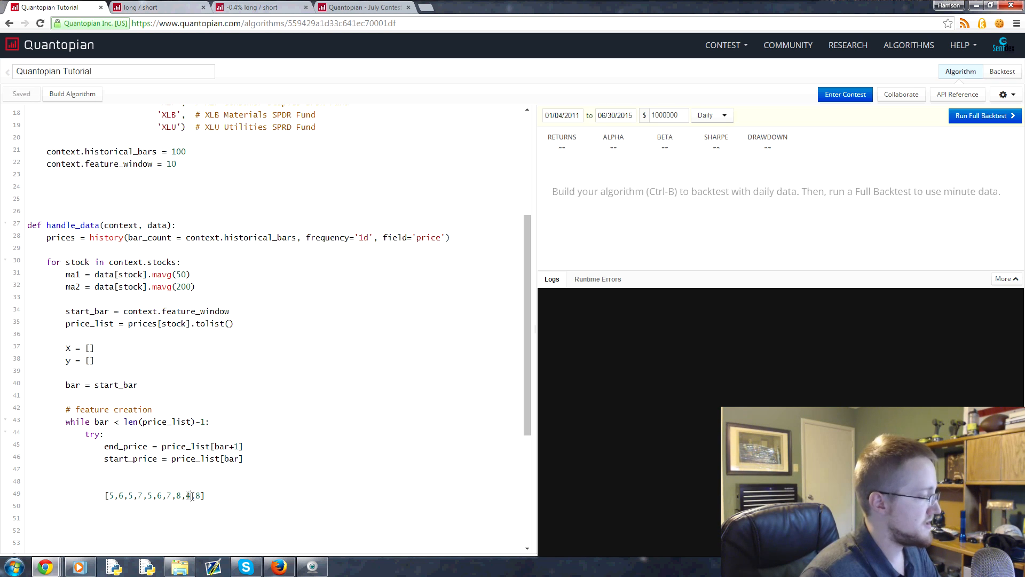
pyautogui.write(',')
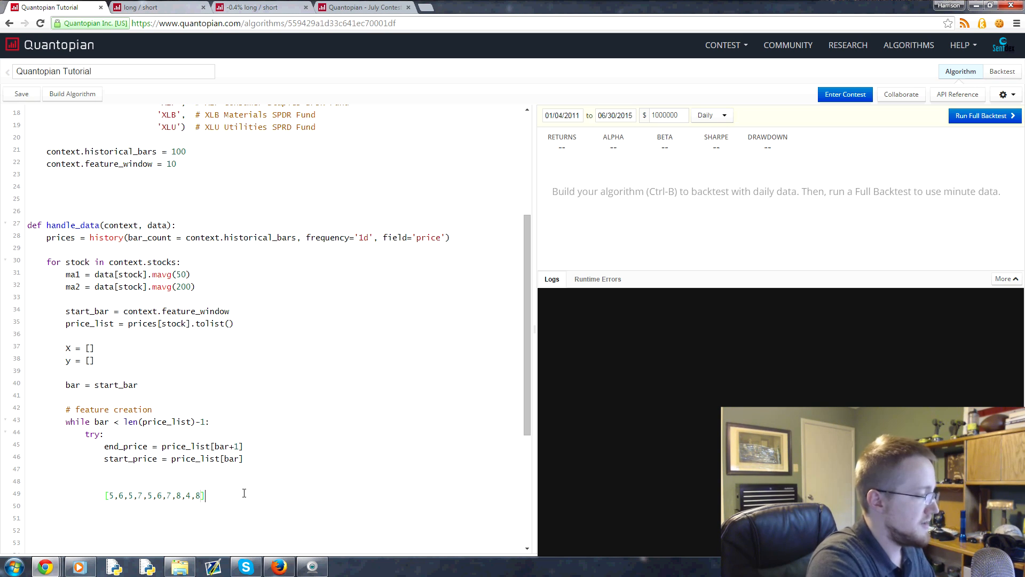
pyautogui.write('??')
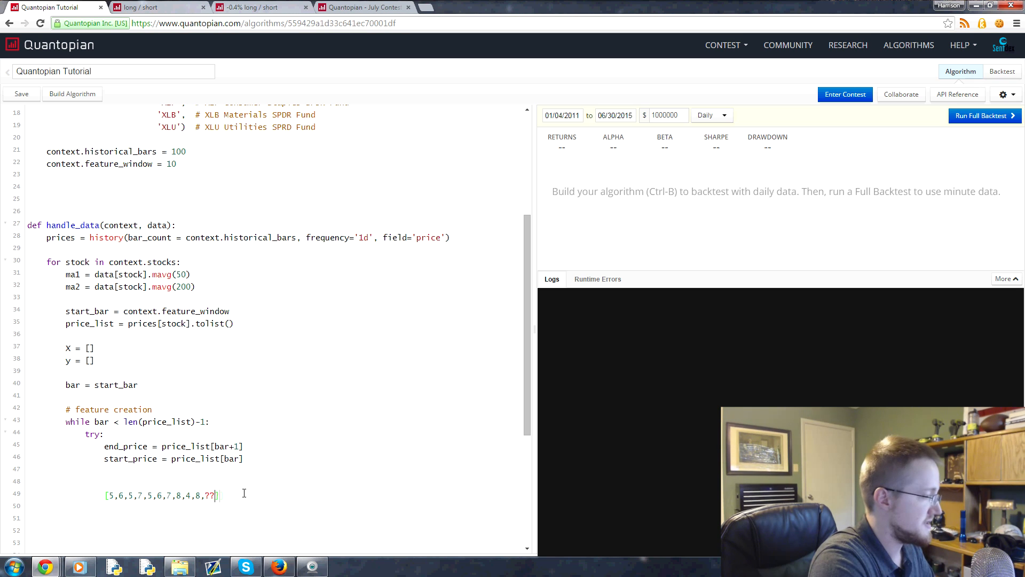
pyautogui.write('??')
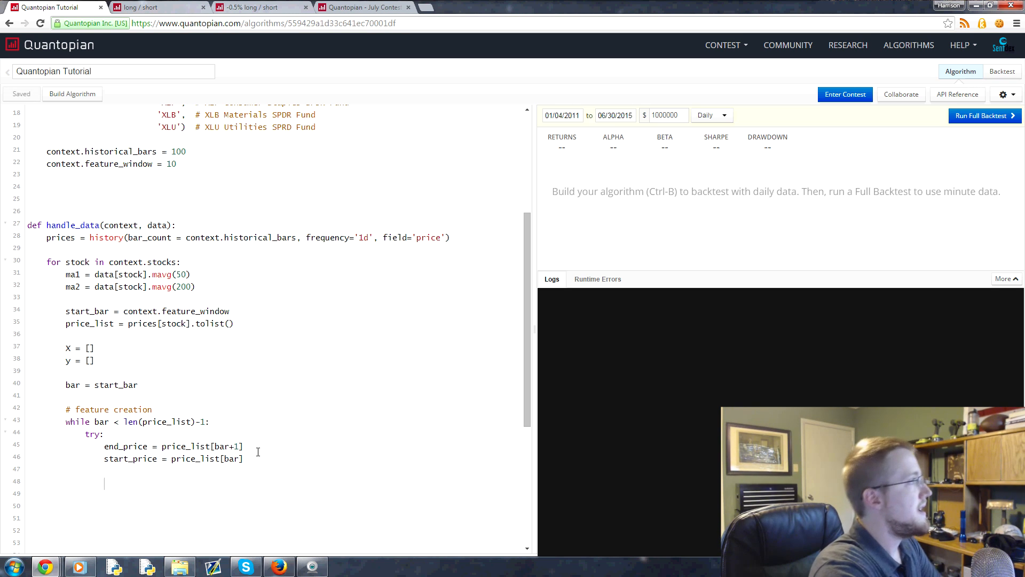
# Write pricing_list = [], xx = 0 and for _ in range(context.feature_window below start_price.
pyautogui.write('pricing_list')
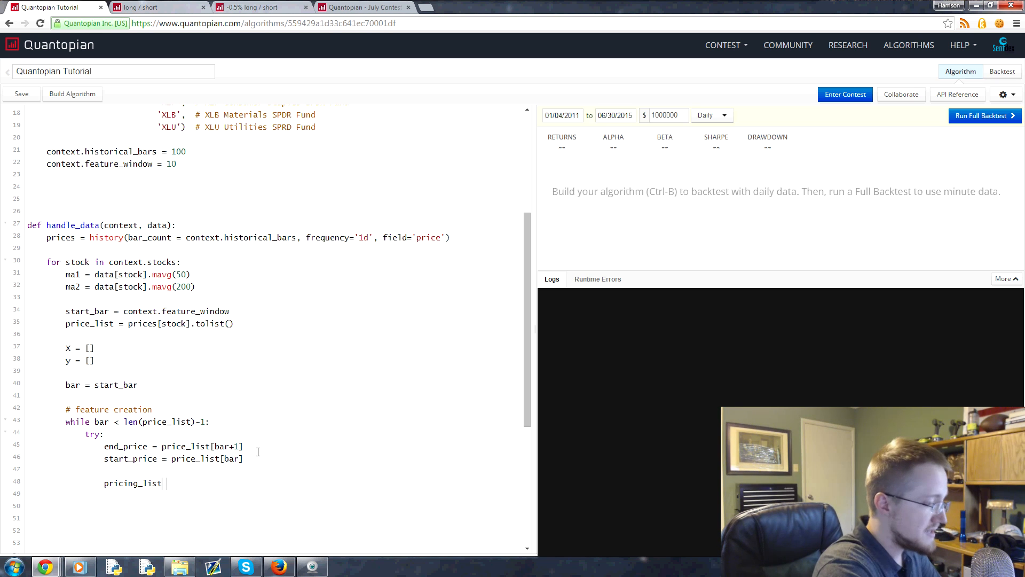
pyautogui.write('= []')
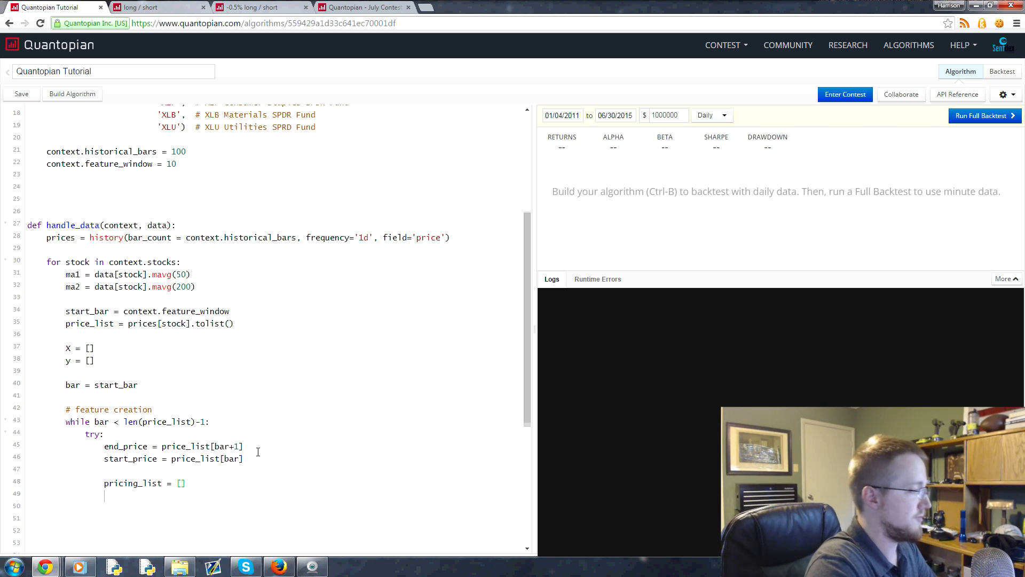
pyautogui.scroll(-3)
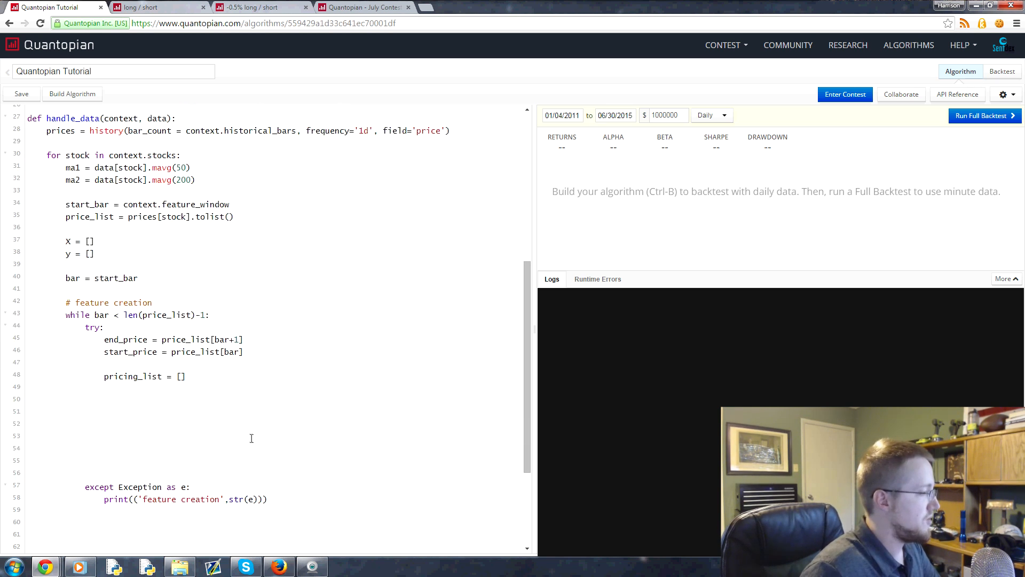
pyautogui.write('xx = 0')
pyautogui.write('for _ in range(')
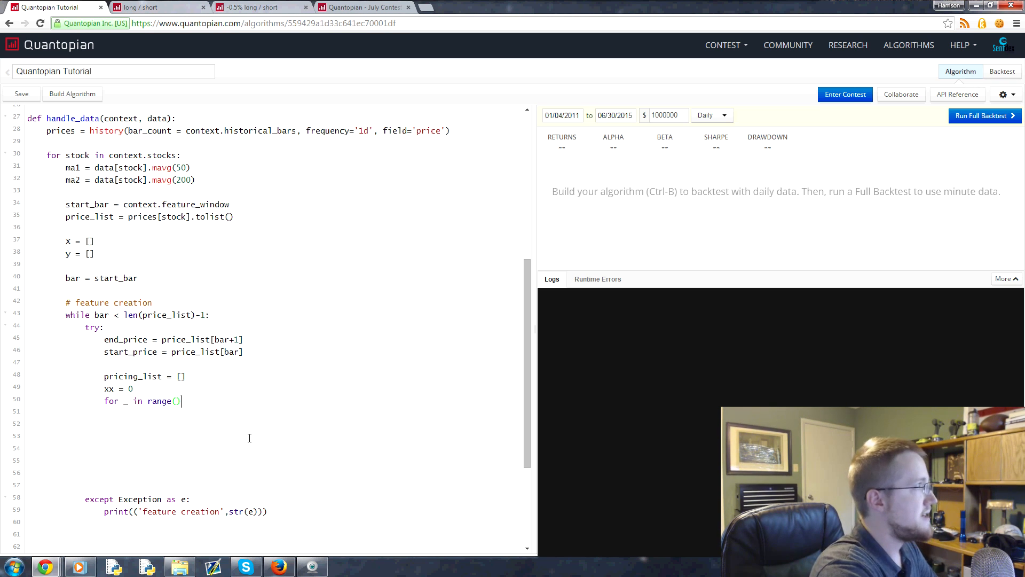
pyautogui.write('cont')
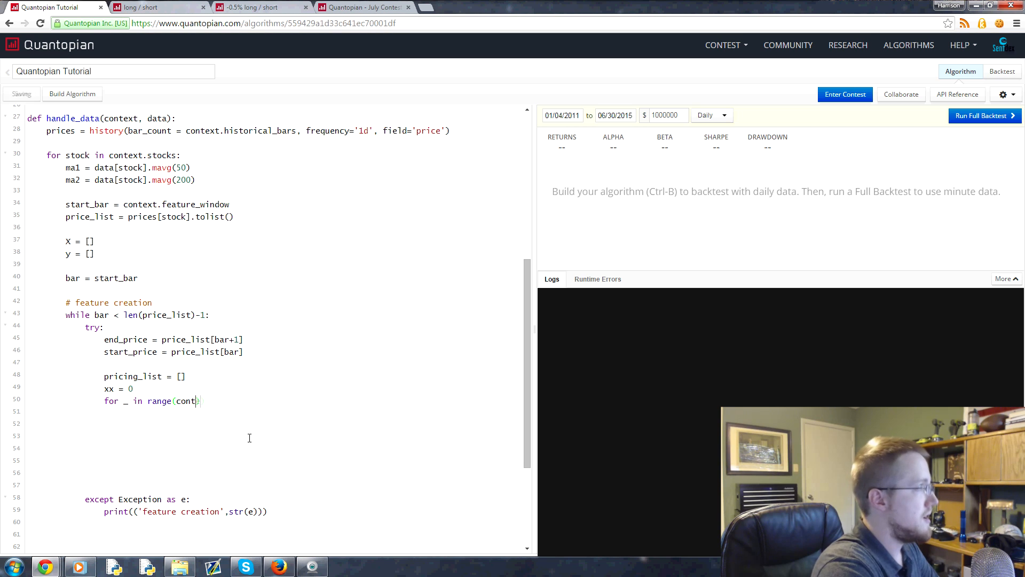
pyautogui.write('ext.feature_win')
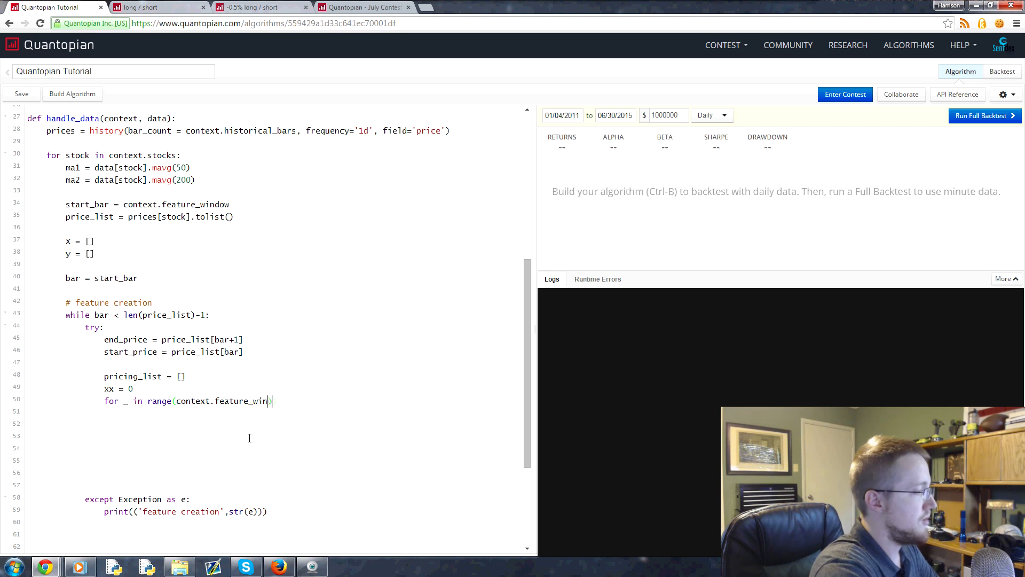
# Scroll up to confirm context.feature_window is 10, then return to the loop.
pyautogui.scroll(3)
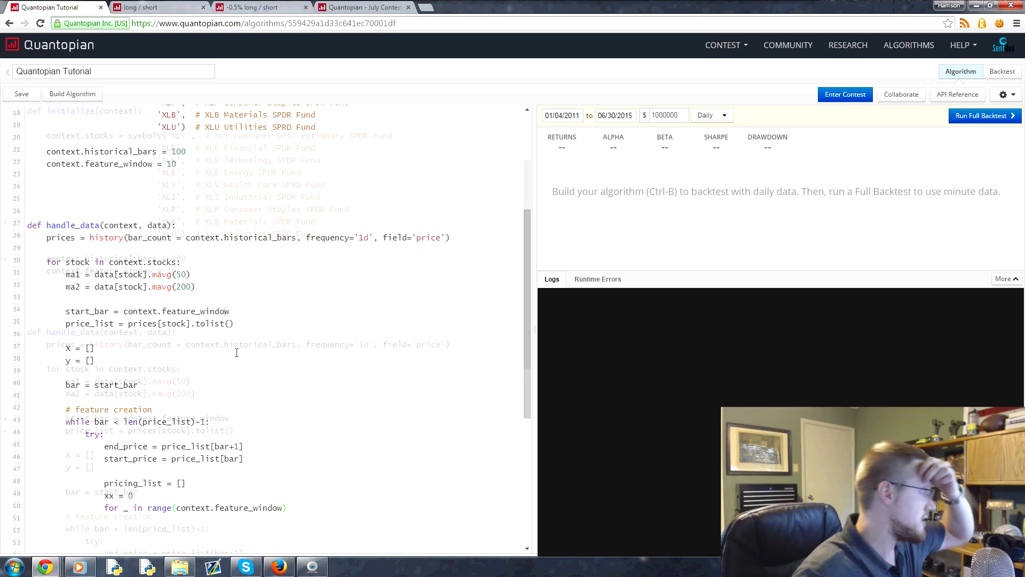
pyautogui.scroll(3)
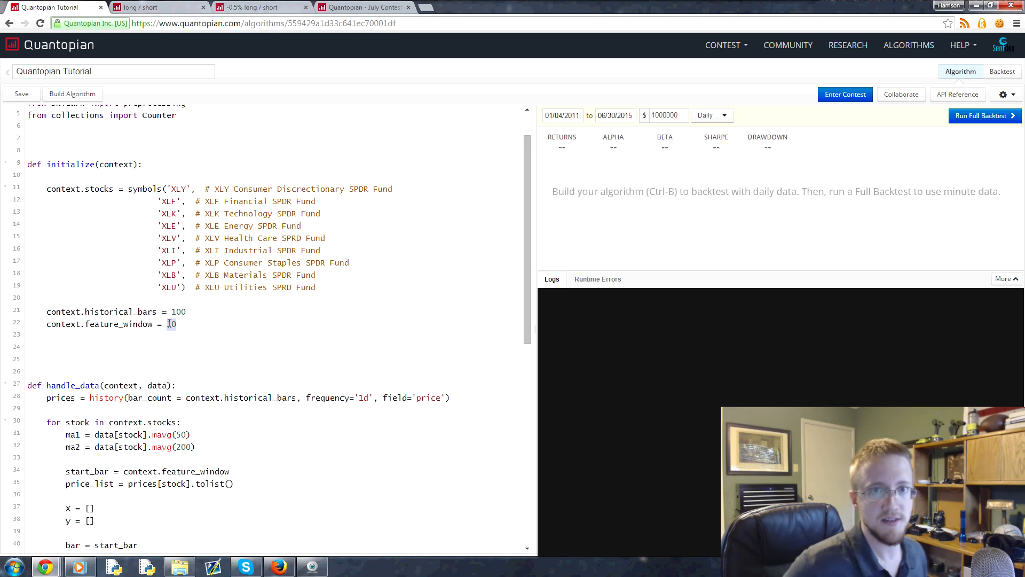
pyautogui.click(21, 94)
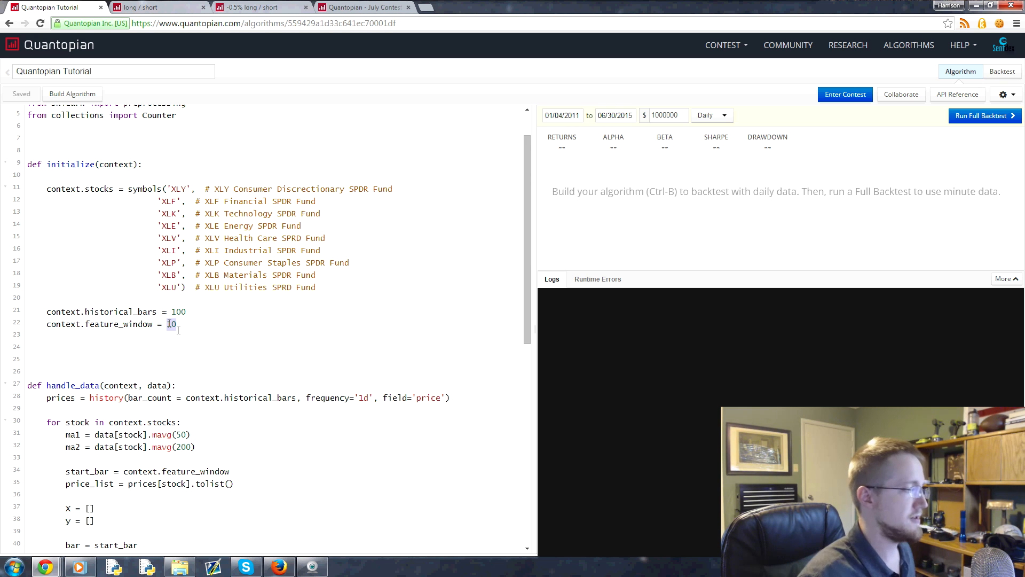
pyautogui.scroll(-3)
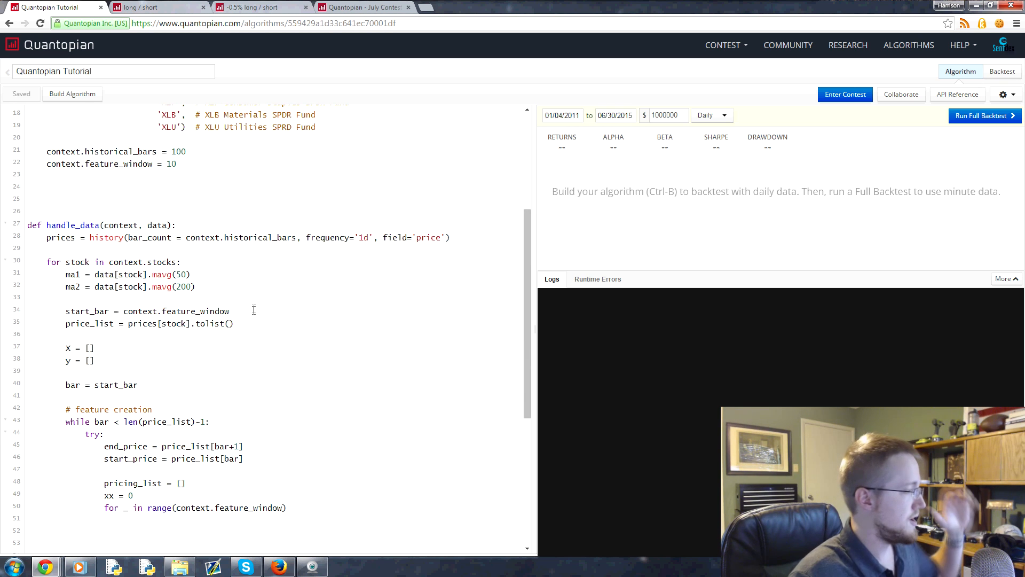
pyautogui.scroll(-3)
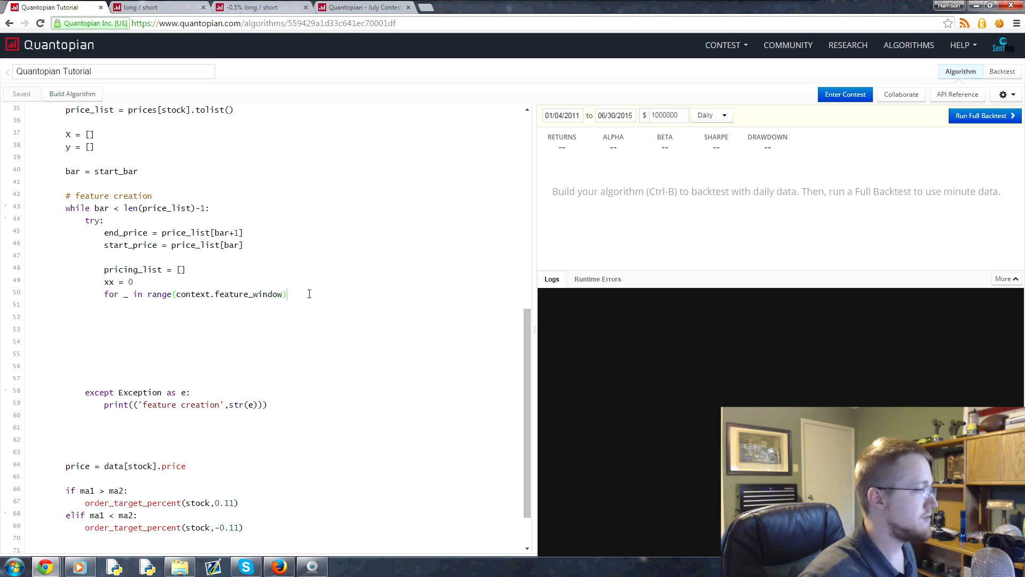
# Close the for header and start price = price_list[bar, saving the algorithm.
pyautogui.scroll(3)
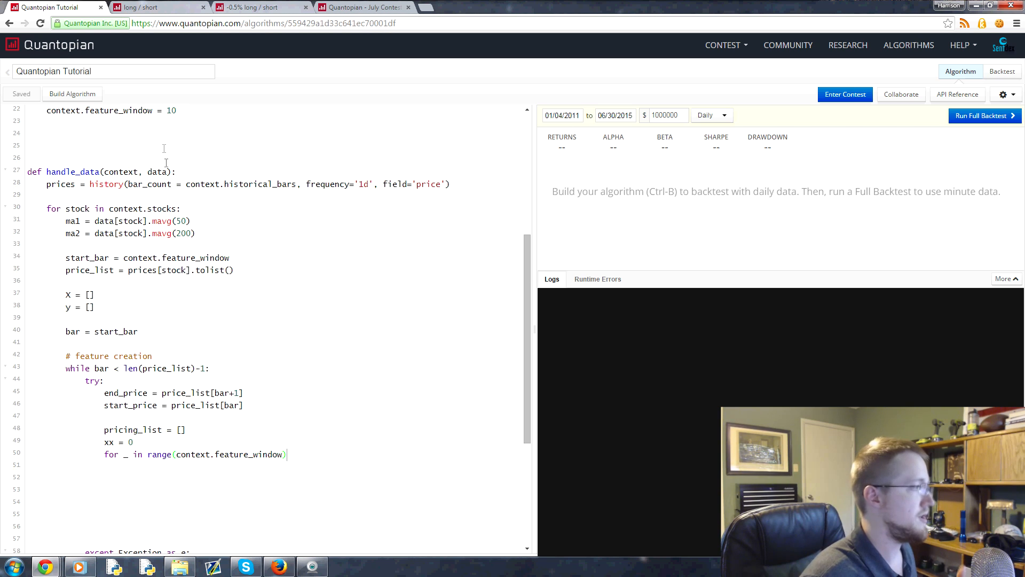
pyautogui.scroll(-3)
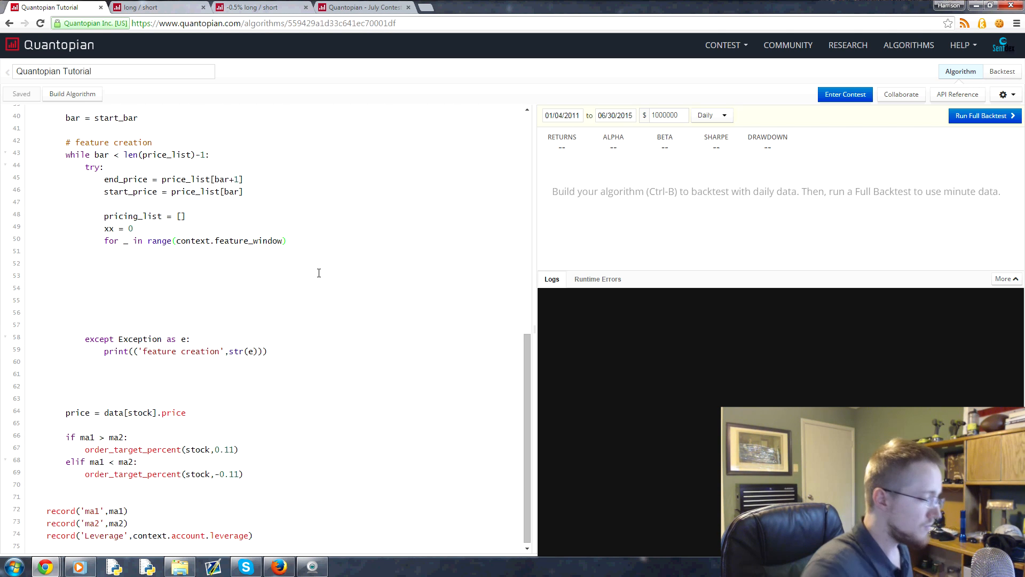
pyautogui.write('):')
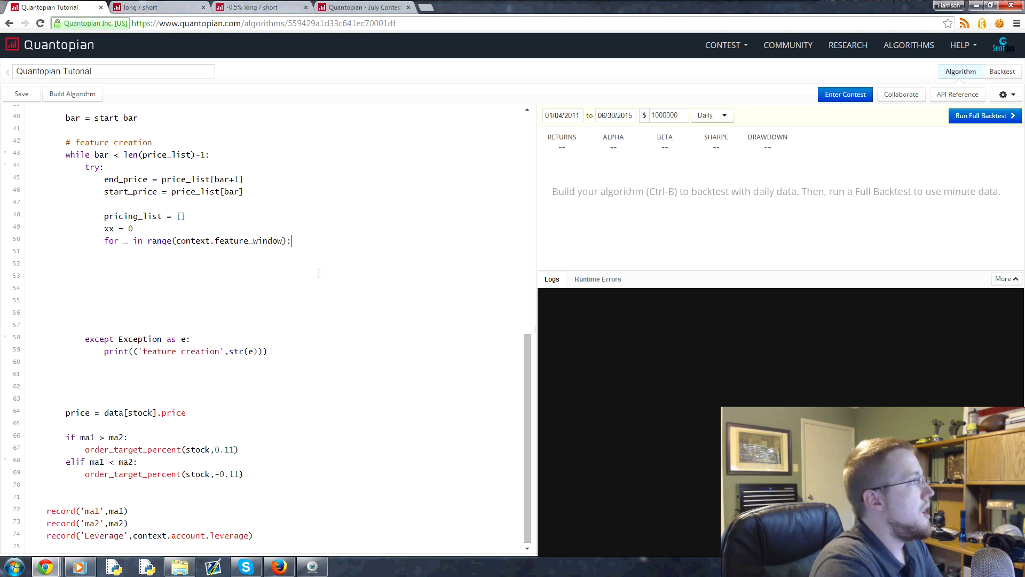
pyautogui.write('pri')
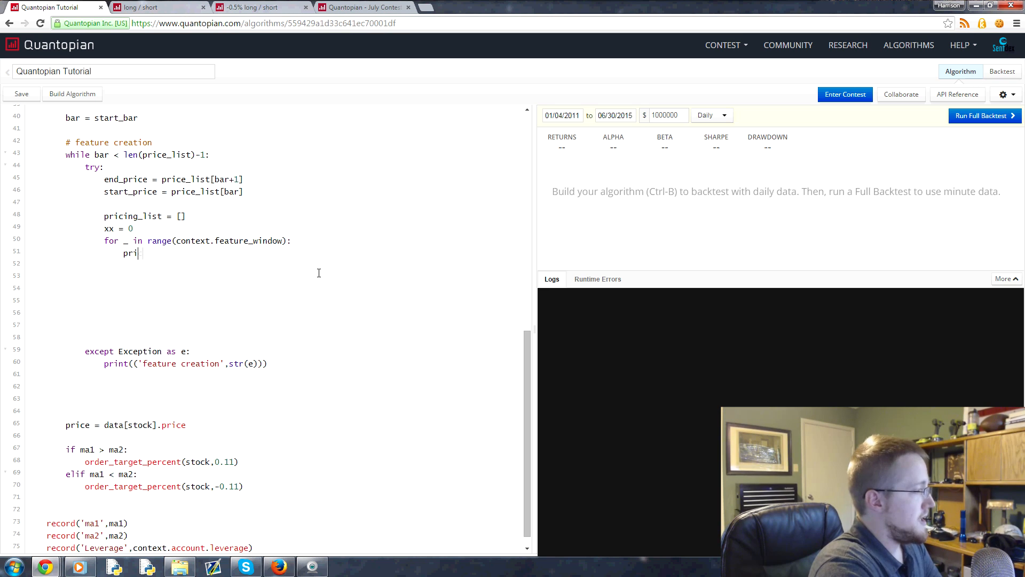
pyautogui.write('ce')
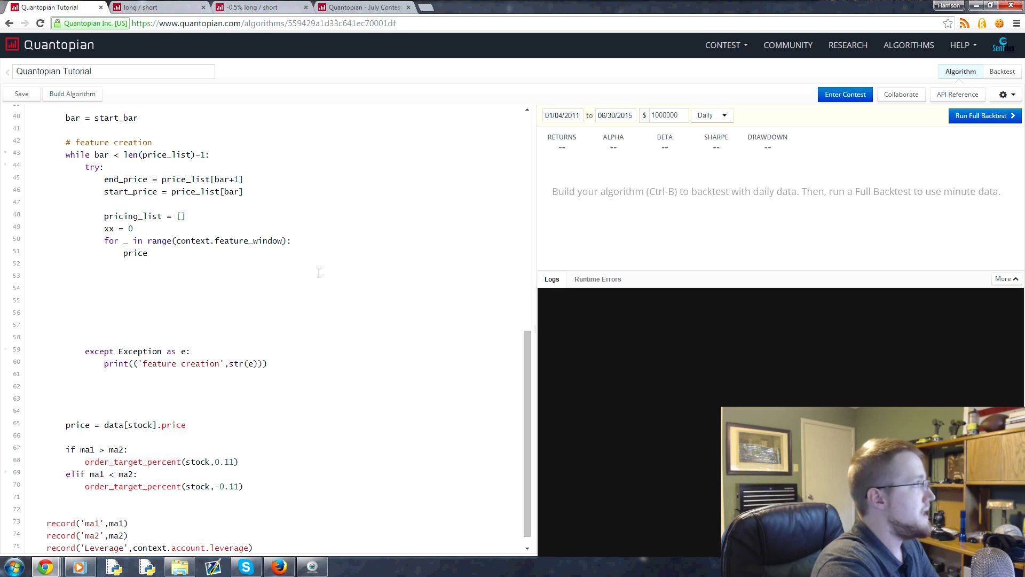
pyautogui.write('=price_list')
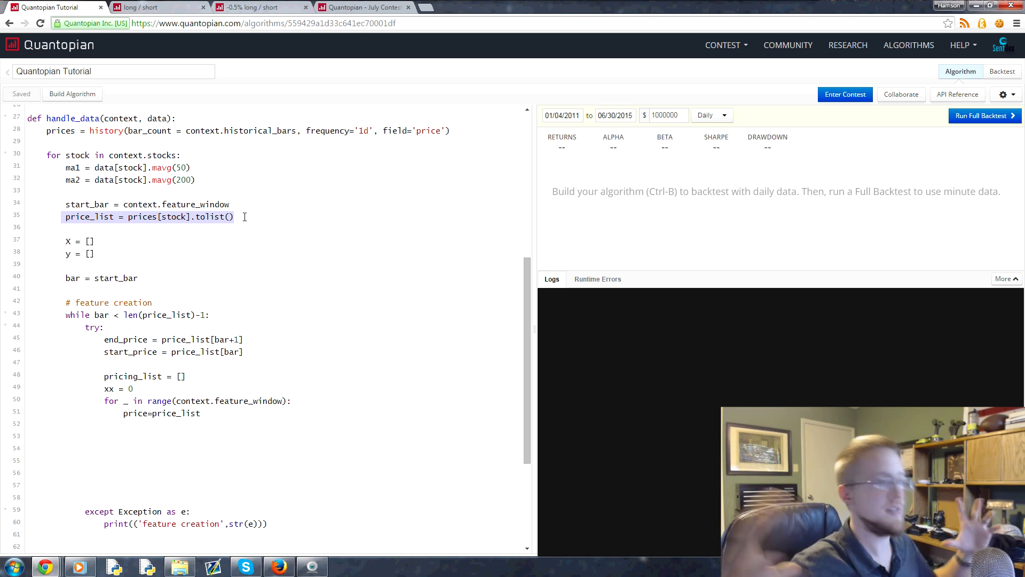
pyautogui.doubleClick(132, 376)
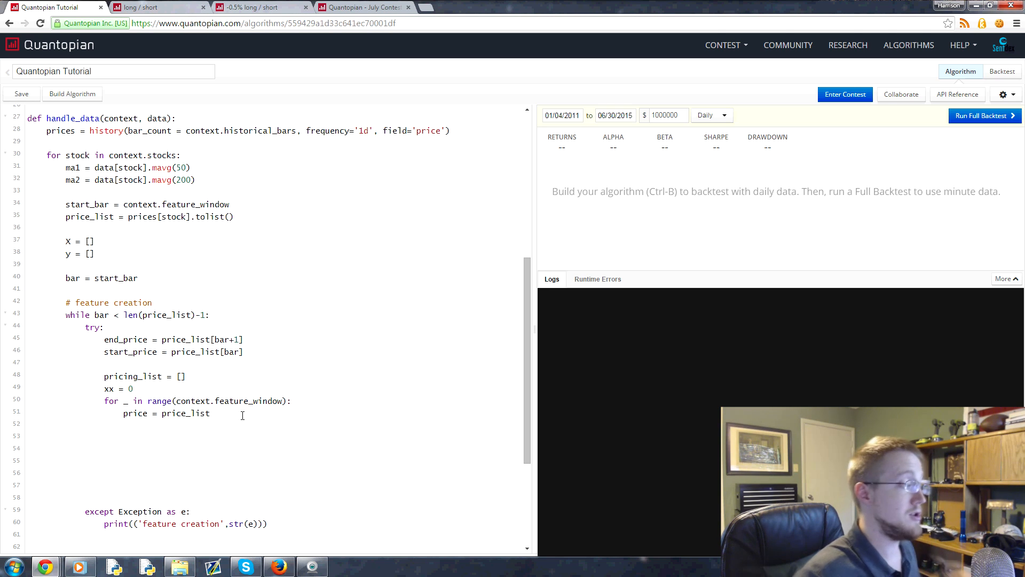
pyautogui.press('ctrl+s')
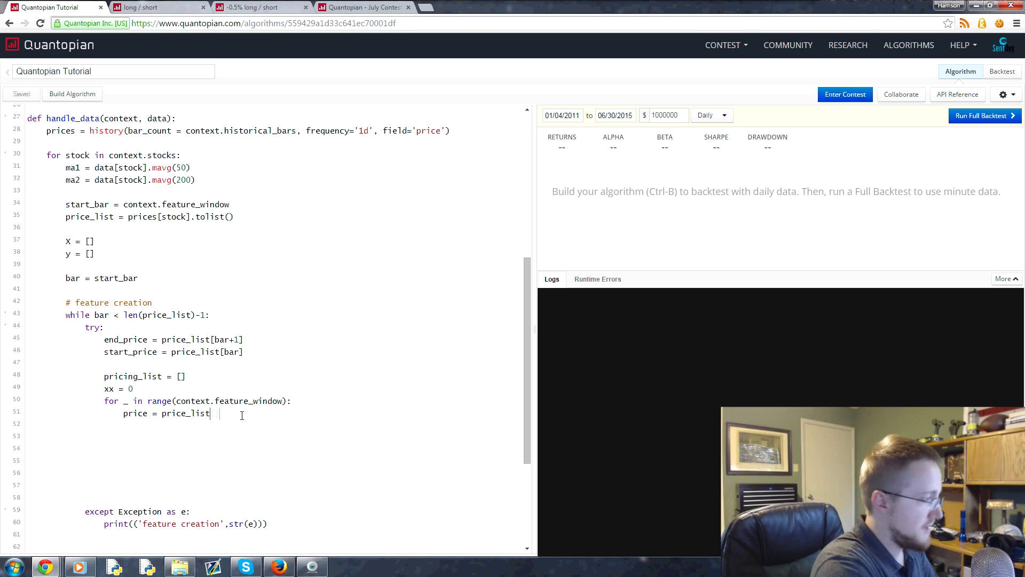
pyautogui.write('[bar')
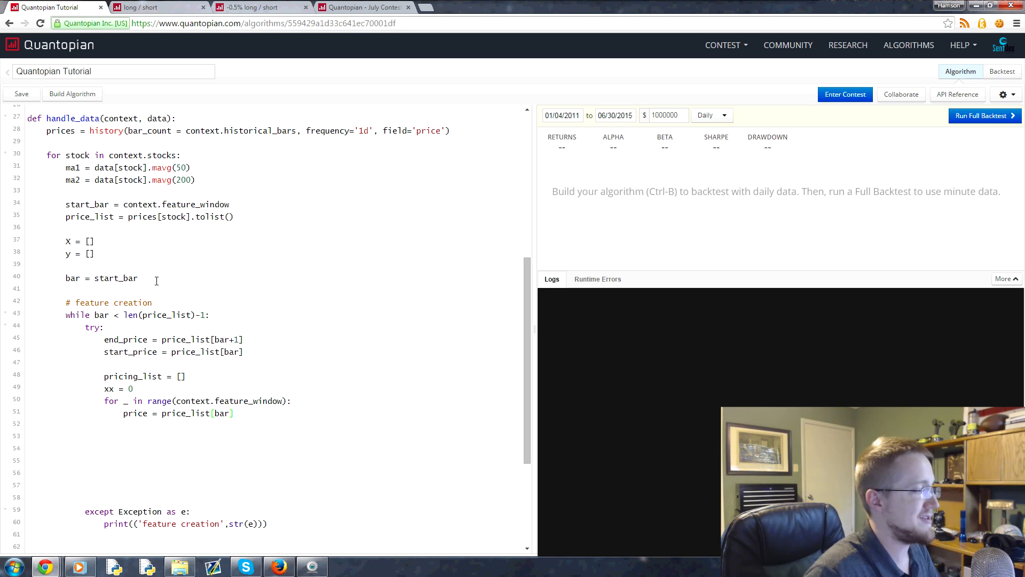
pyautogui.press('ctrl+s')
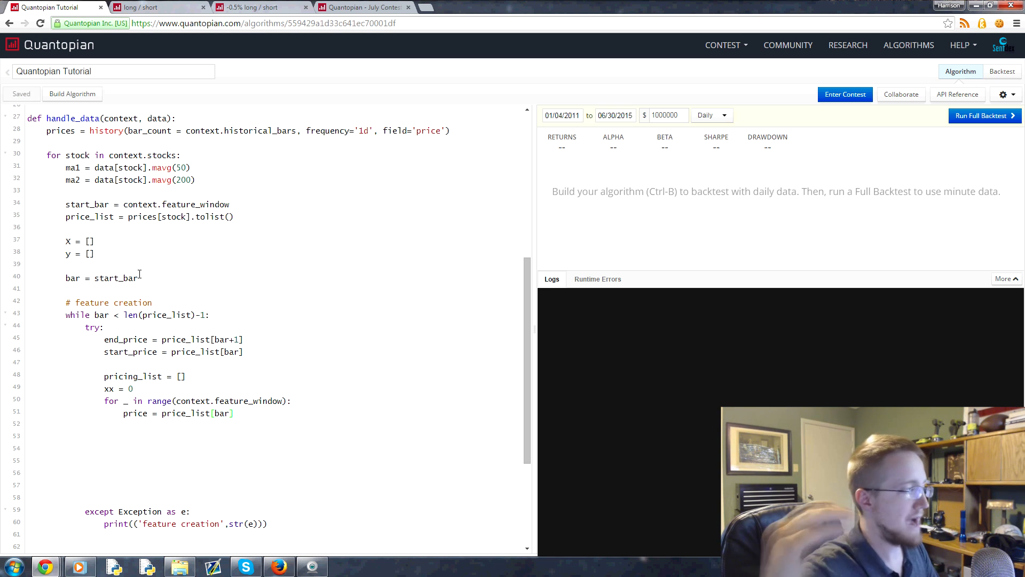
# Extend the index to price_list[bar-(context.feature_window-xx)].
pyautogui.click(231, 413)
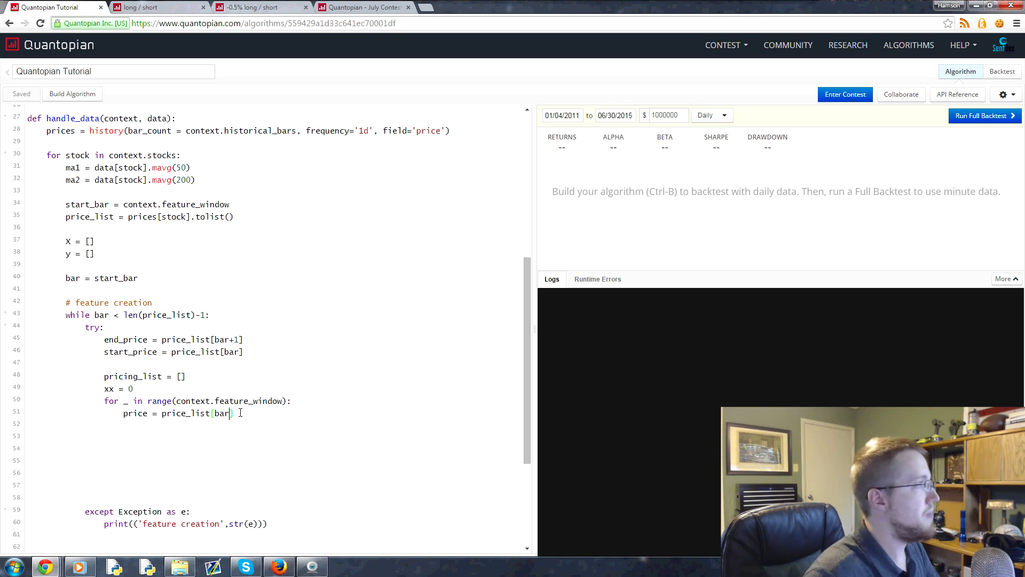
pyautogui.write('-(')
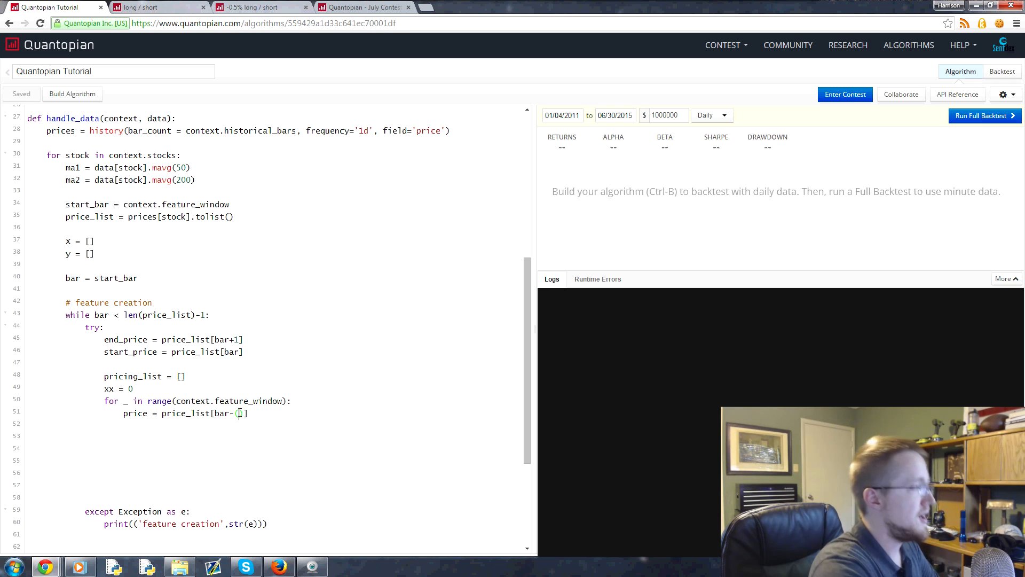
pyautogui.write('context.feature')
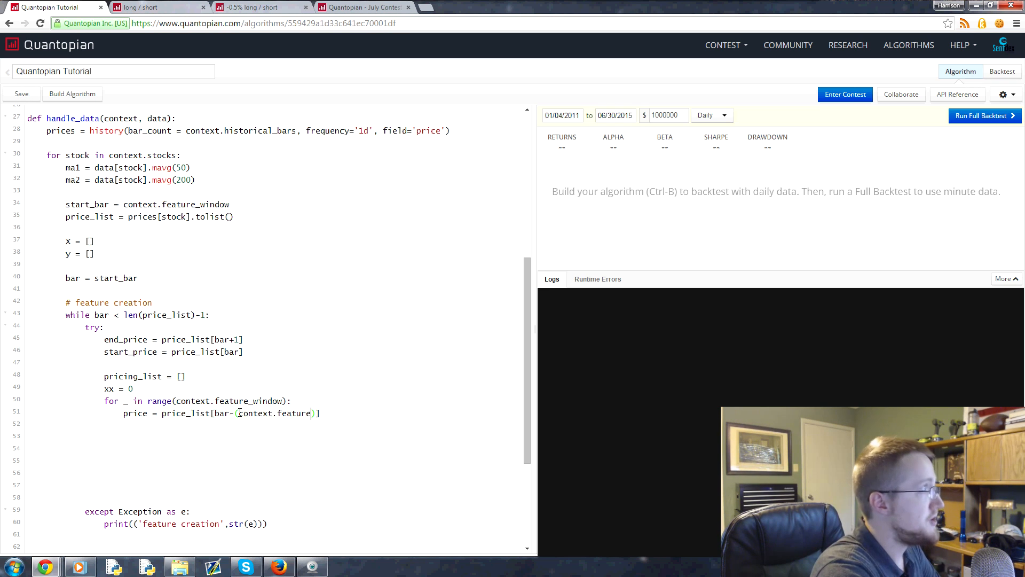
pyautogui.write('_window)')
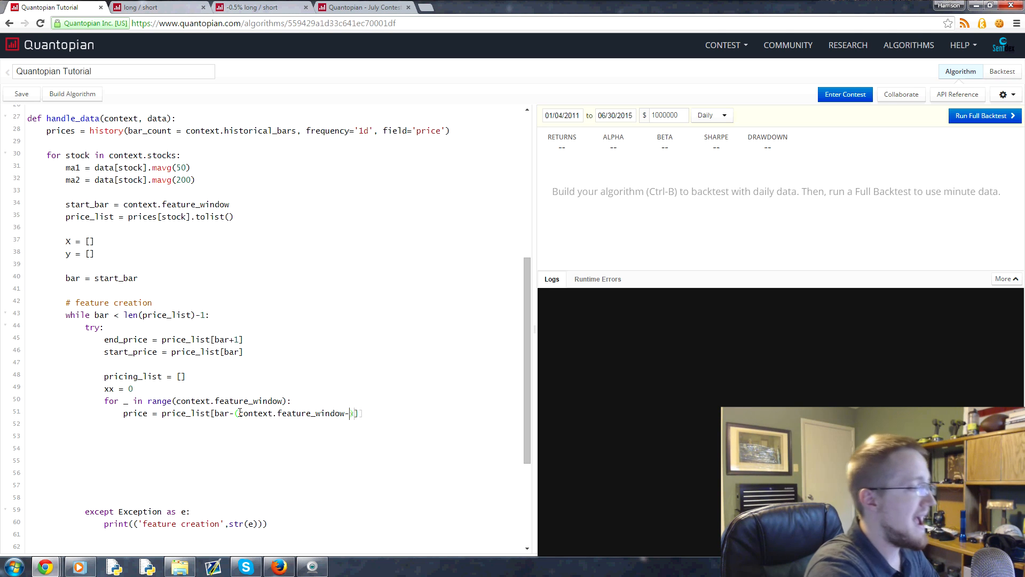
pyautogui.write('xx')
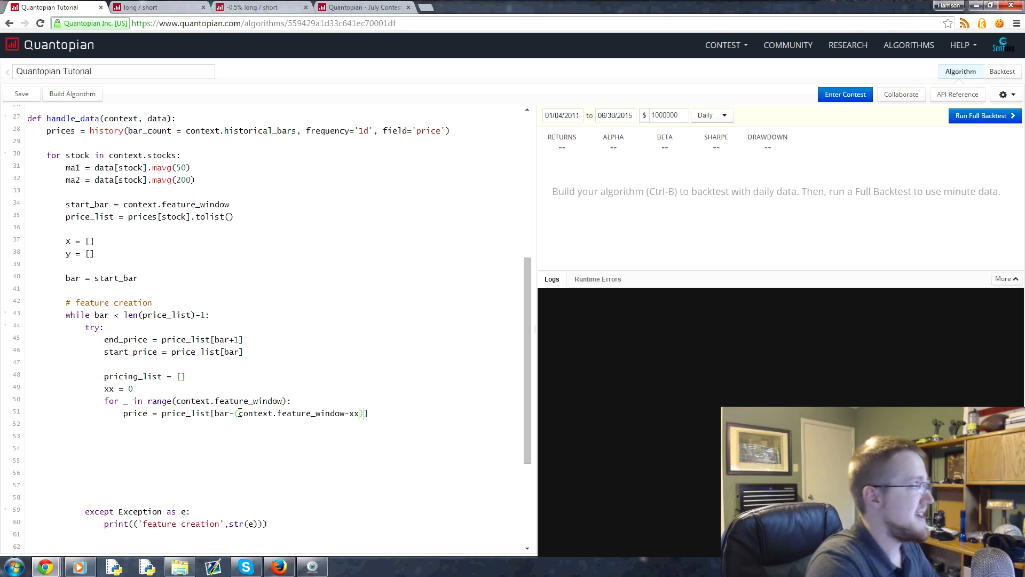
# Add pricing_list.append(price) and xx += 1 to the for loop body.
pyautogui.write('pricing_li')
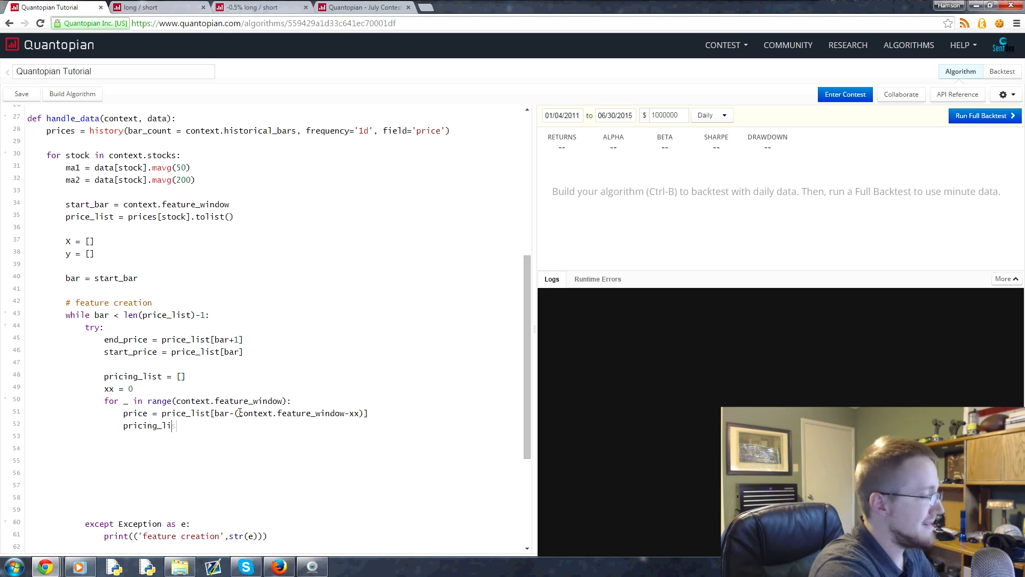
pyautogui.write('.append()')
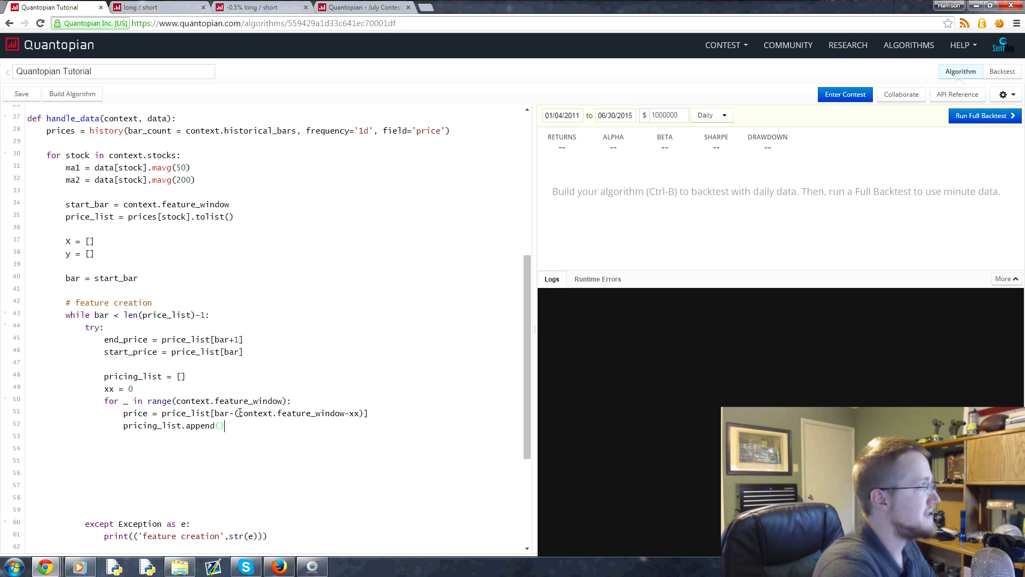
pyautogui.write('price')
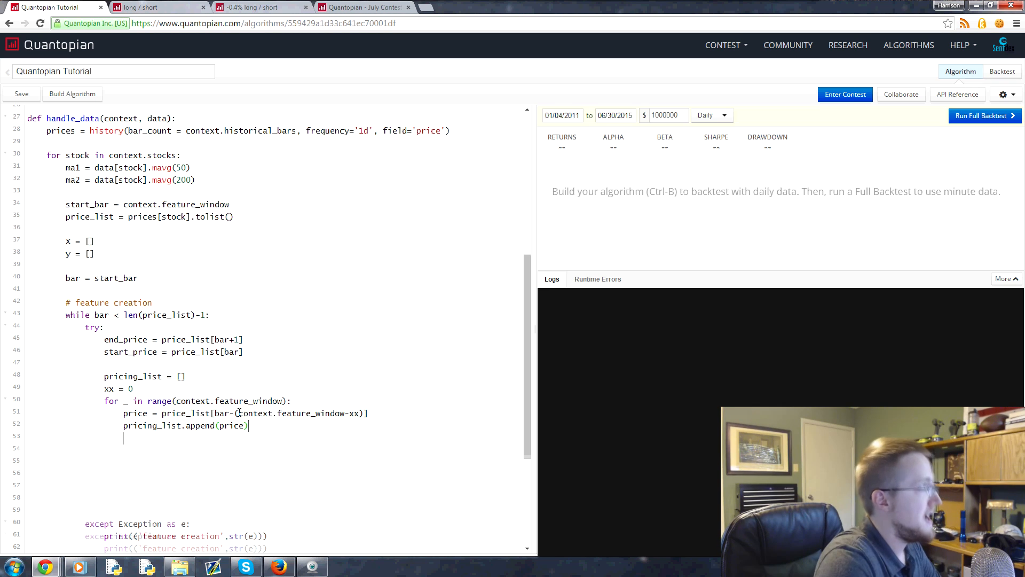
pyautogui.write('xx')
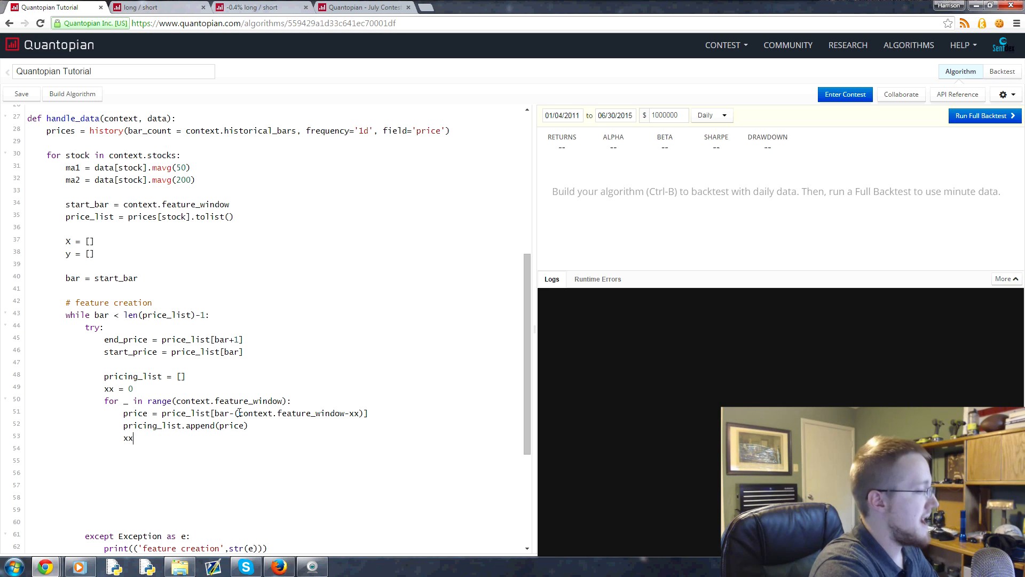
pyautogui.write('+=')
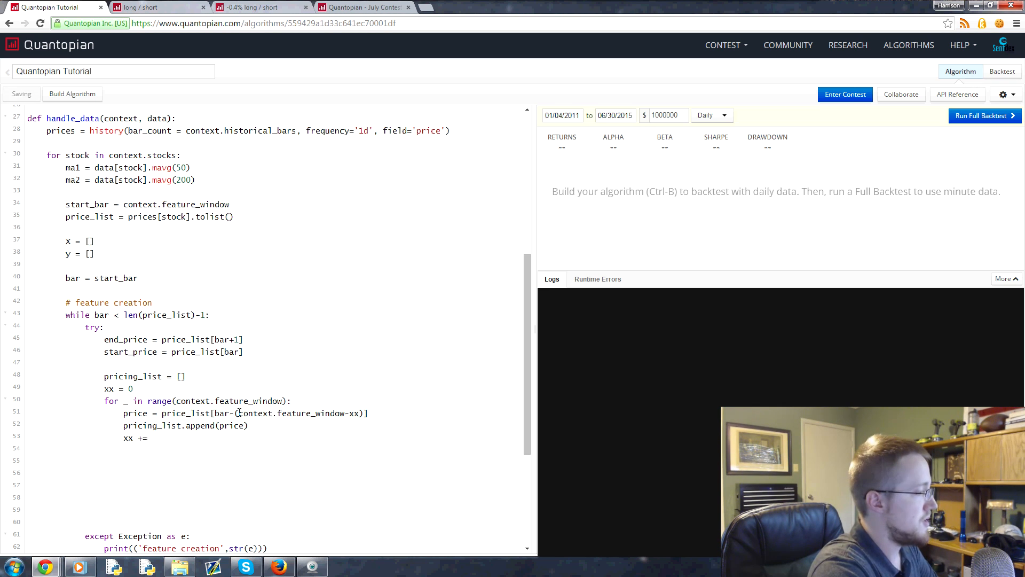
pyautogui.write('1')
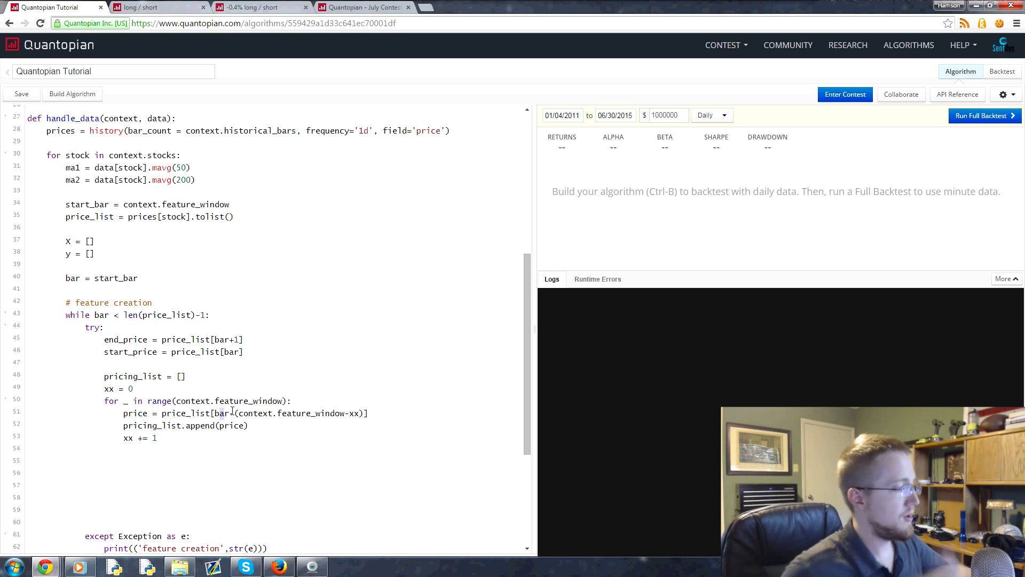
# Begin a features line on a new line after the for loop.
pyautogui.click(22, 94)
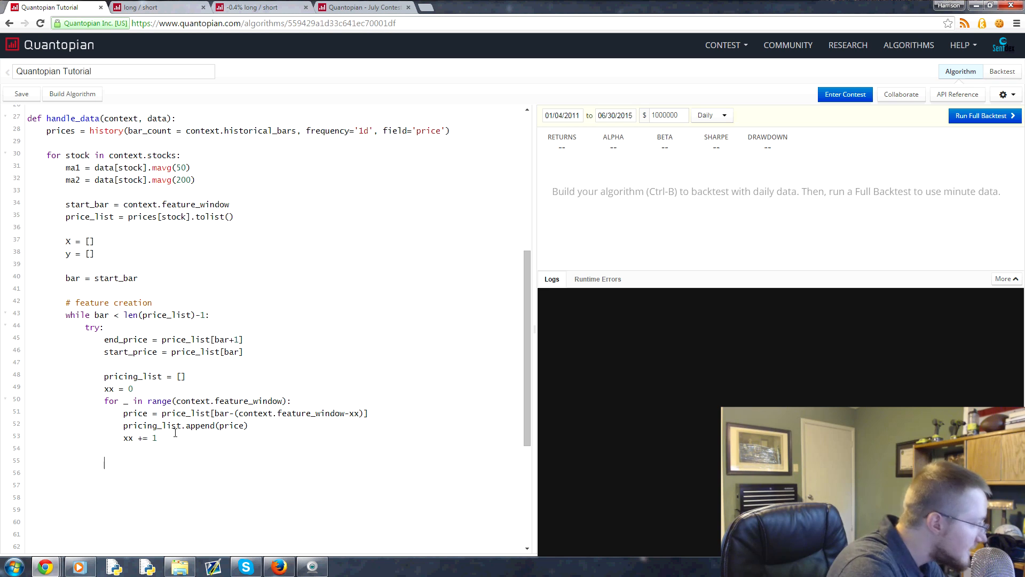
pyautogui.write('features')
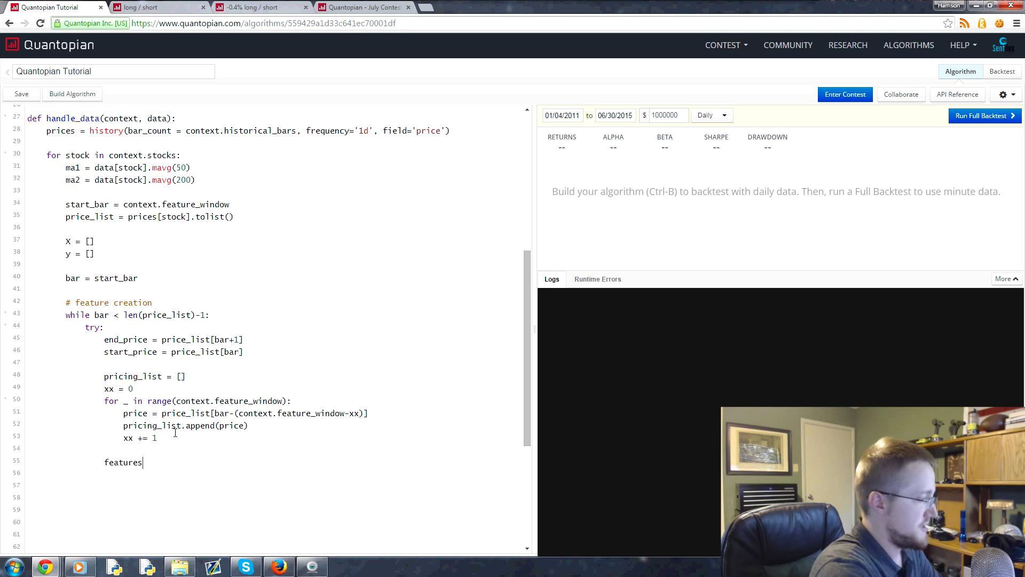
# Write features = and add import numpy as np to the algorithm's imports.
pyautogui.write('=')
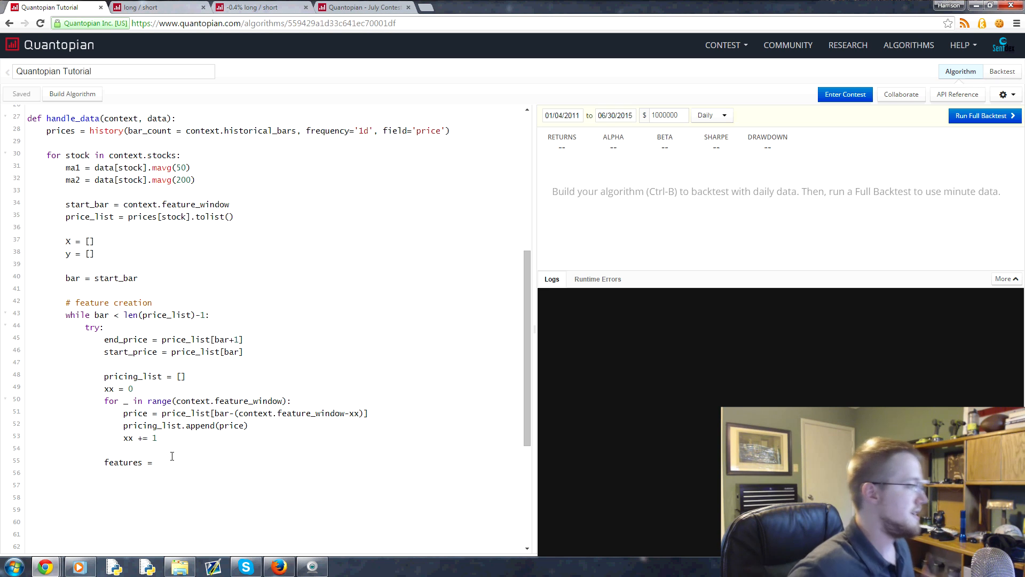
pyautogui.click(160, 462)
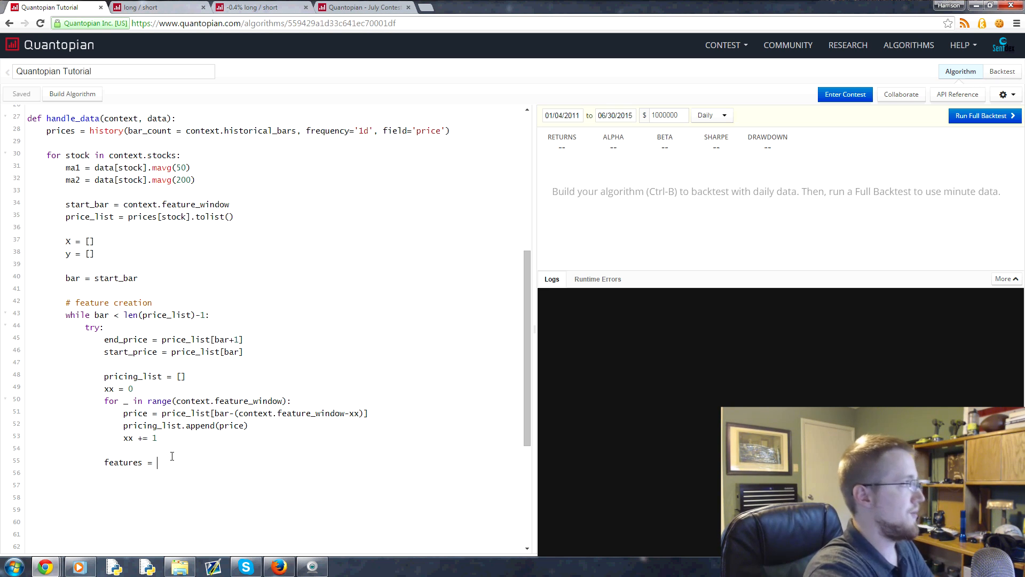
pyautogui.scroll(3)
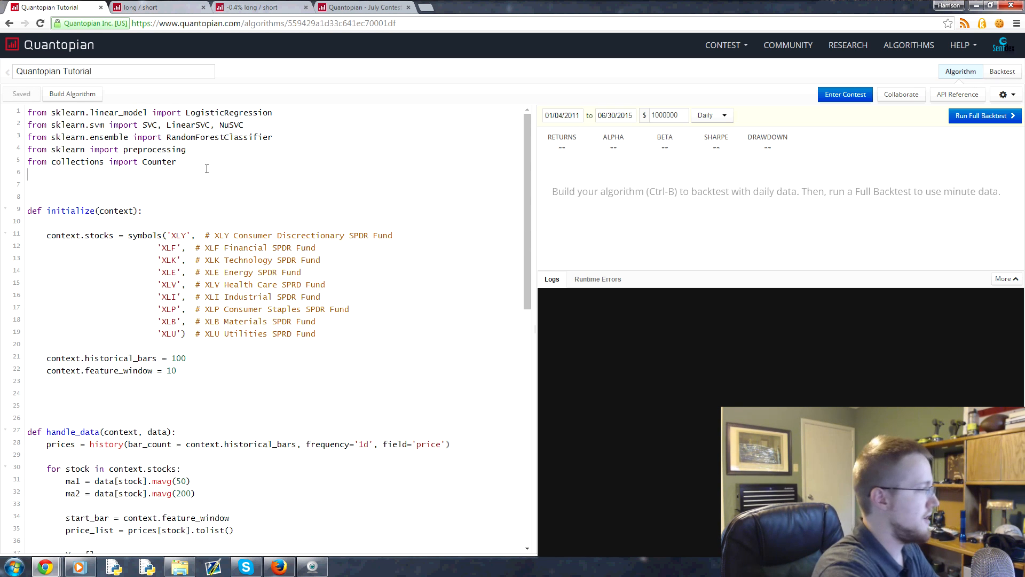
pyautogui.write('import numpy as n')
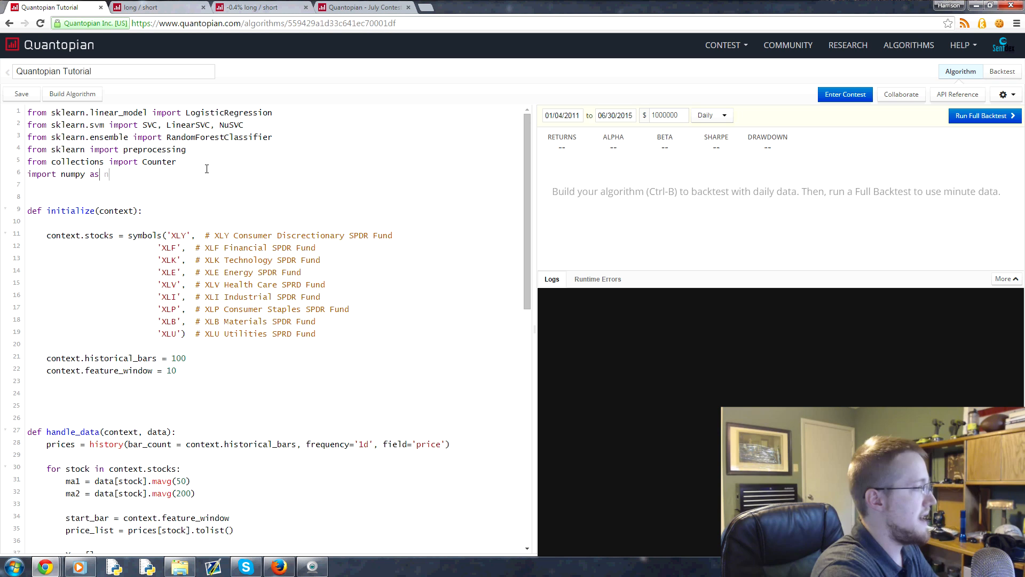
pyautogui.scroll(-3)
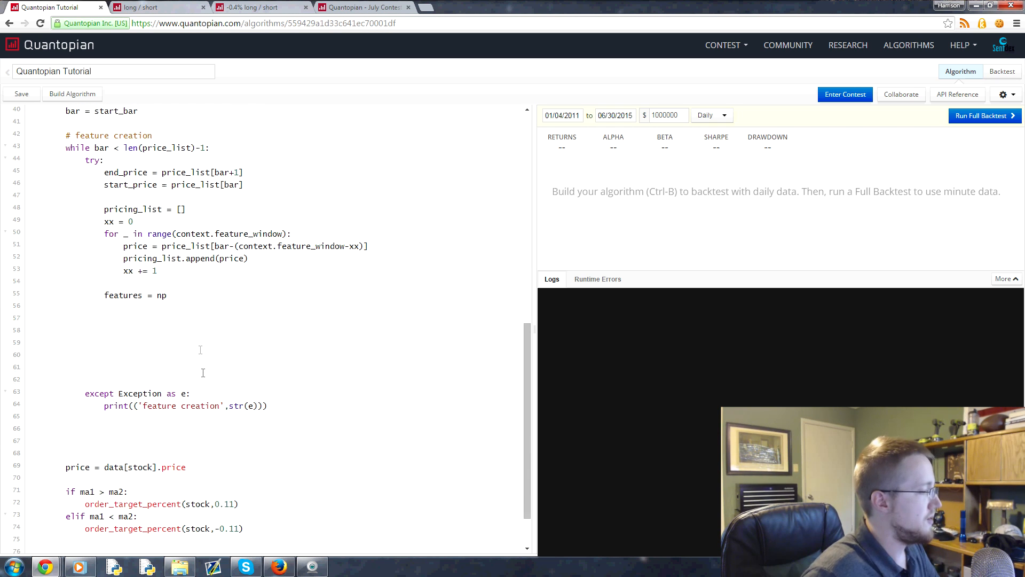
# Continue features = np.around(np.diff(pr... on the features line.
pyautogui.click(166, 295)
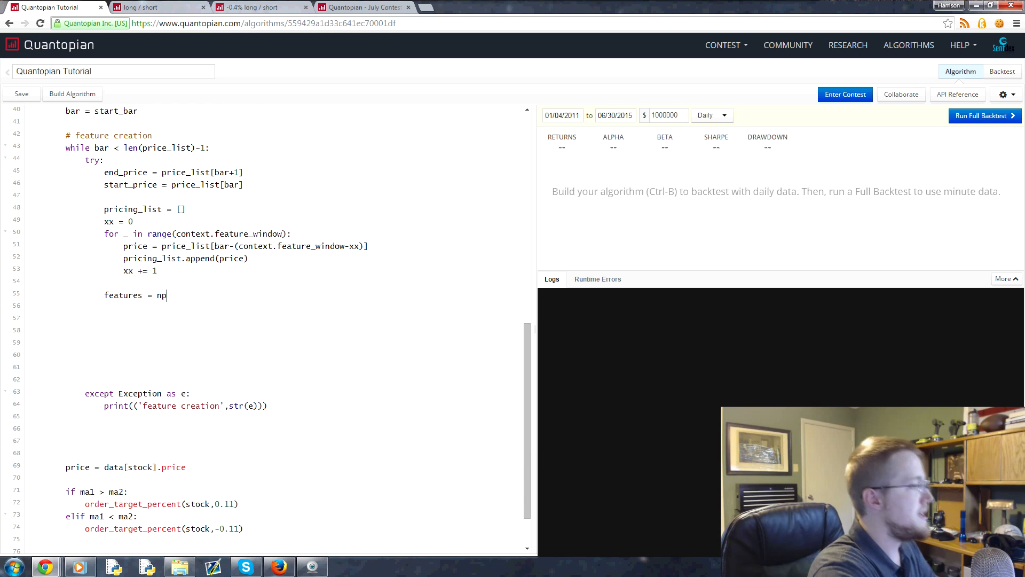
pyautogui.write('.around()')
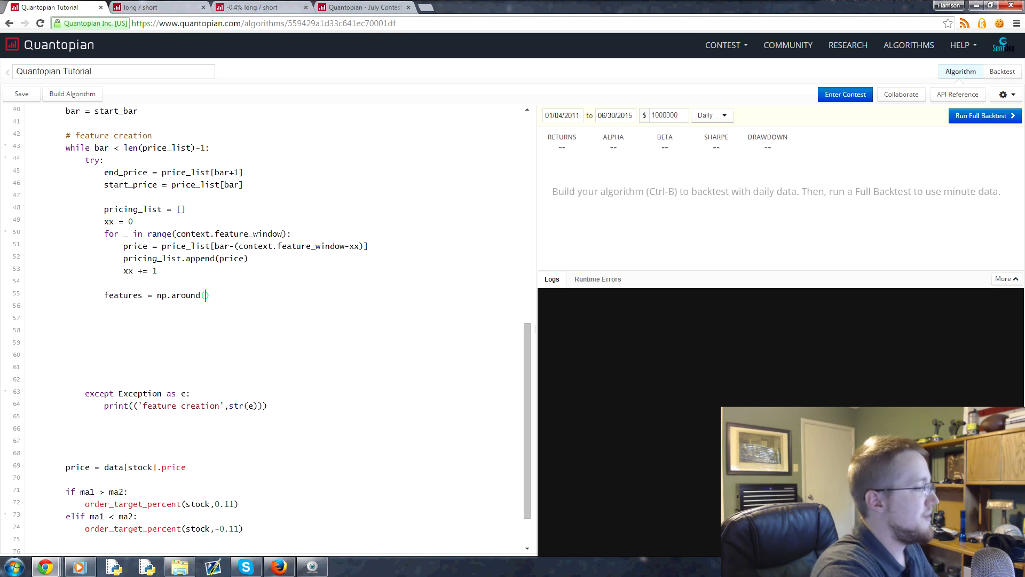
pyautogui.write('np.diff')
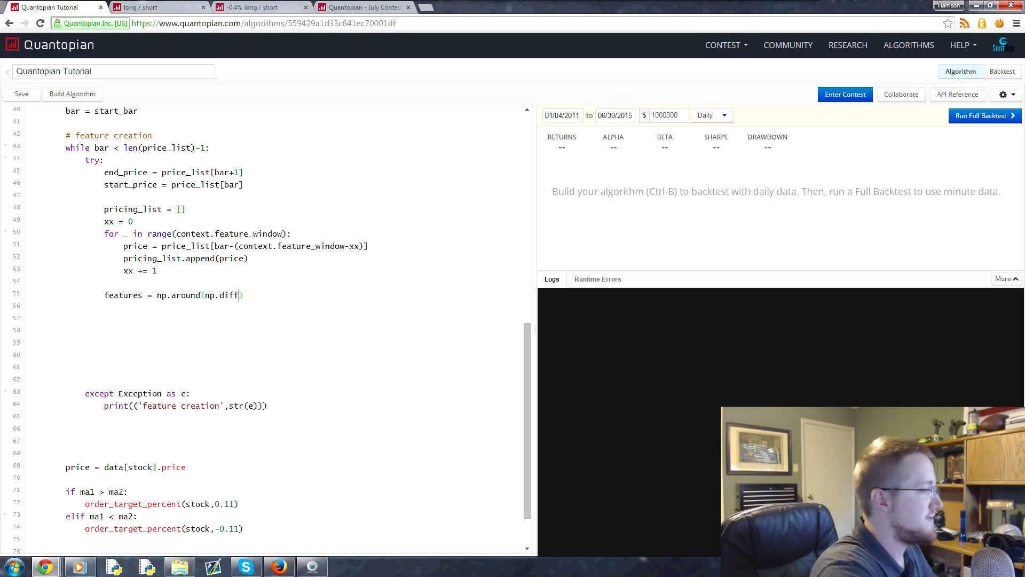
pyautogui.write('(pricing_list')
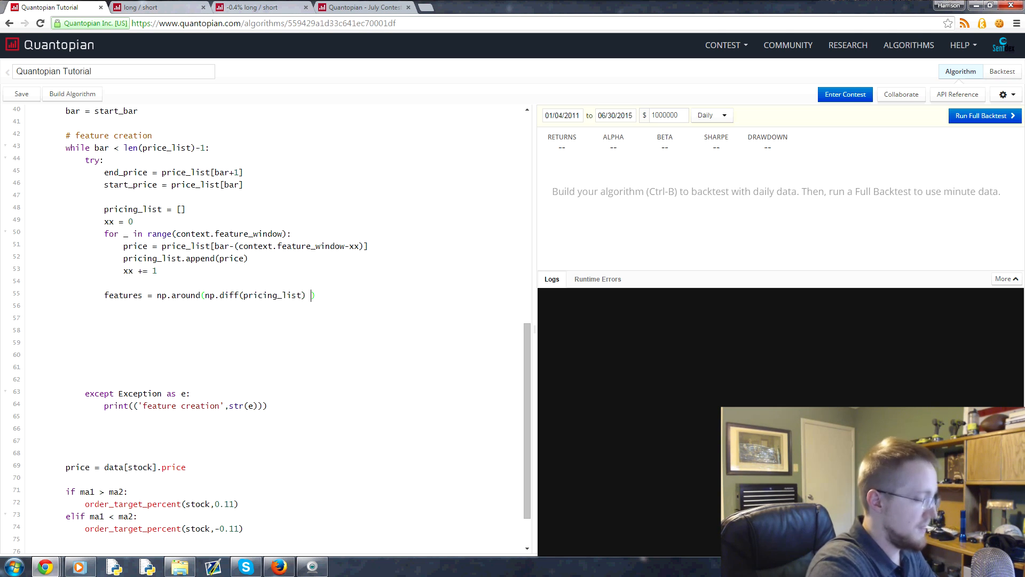
pyautogui.click(1016, 22)
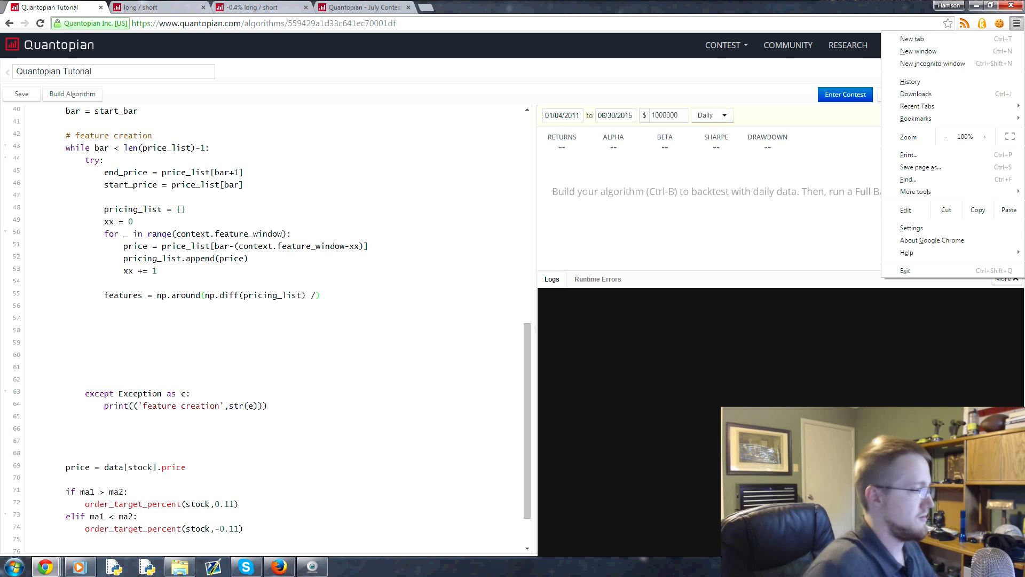
pyautogui.click(320, 296)
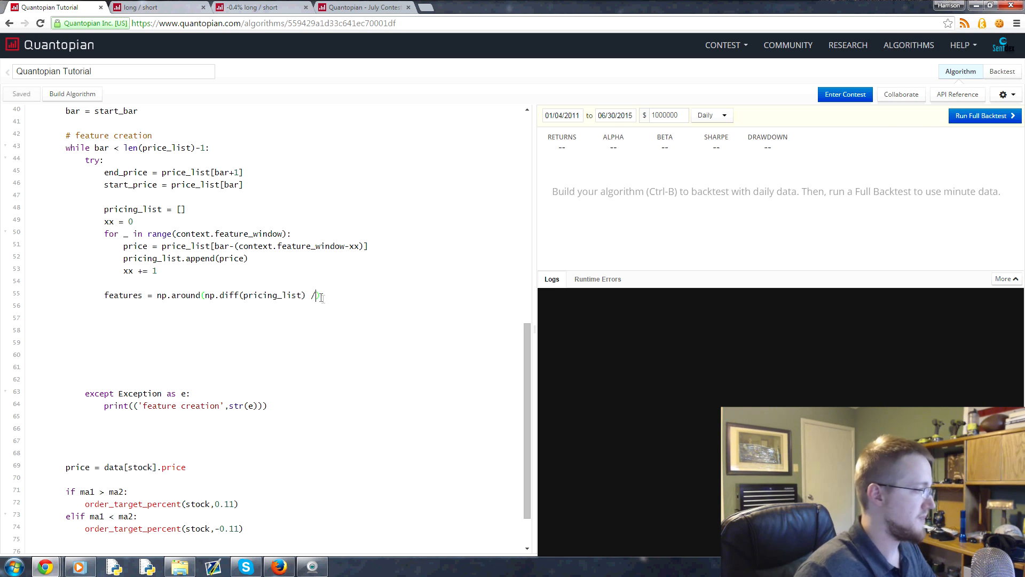
# Finish it as np.around(np.diff(pricing_list) / pricing_list[:-1] * 100.0, 1) and start bar +=.
pyautogui.write('pricing')
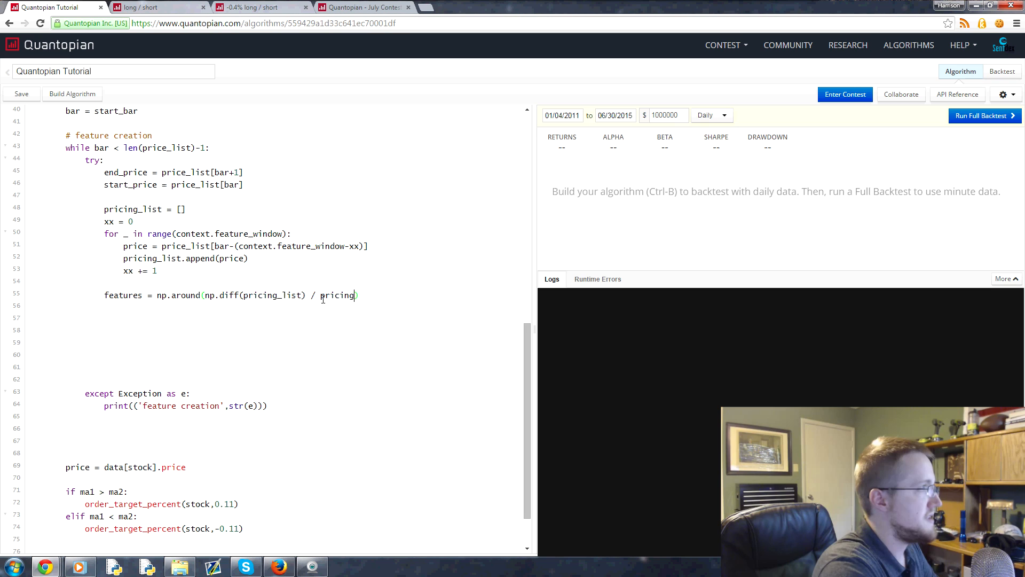
pyautogui.write('_list[]')
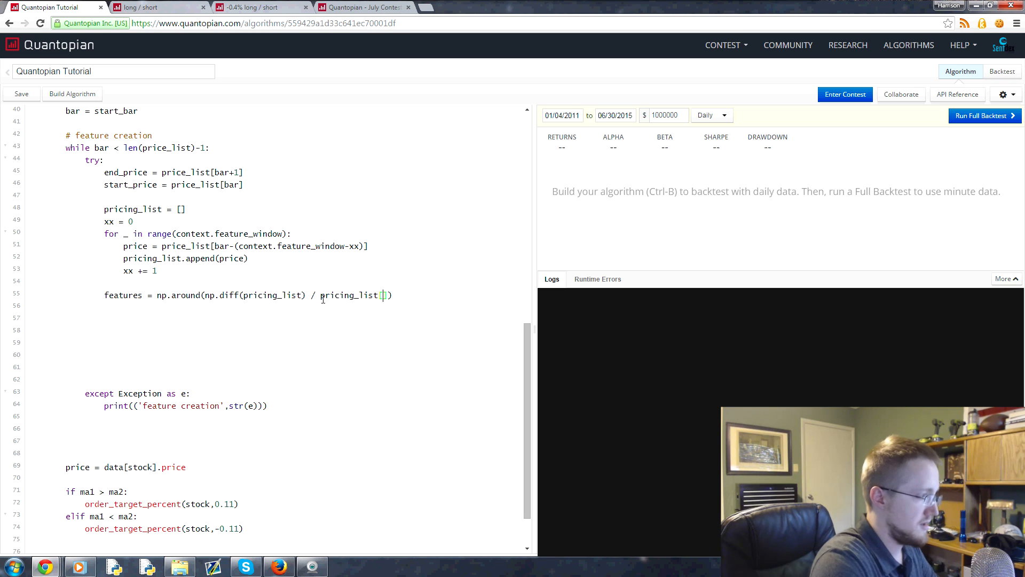
pyautogui.write(':-1')
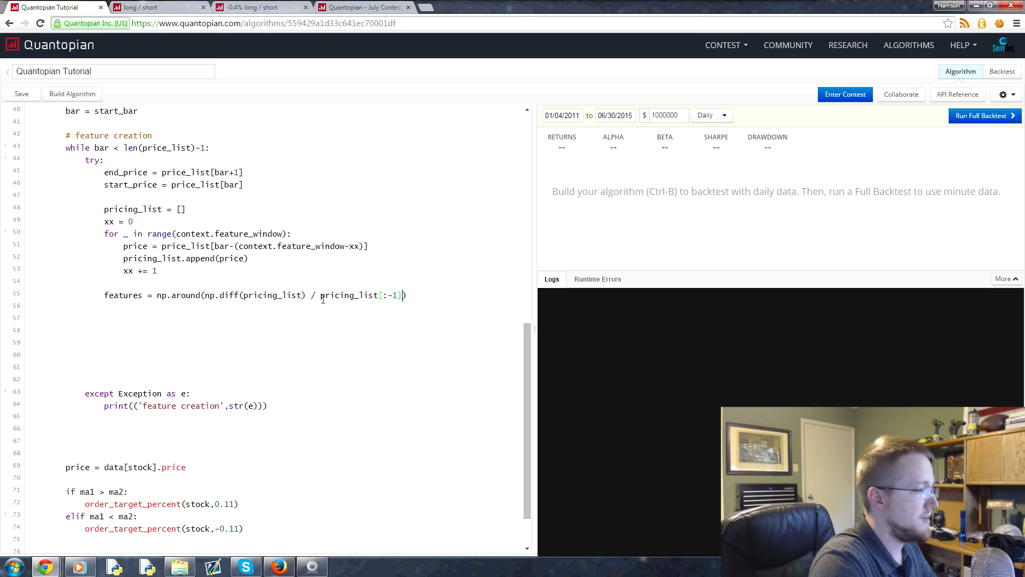
pyautogui.write('* 100')
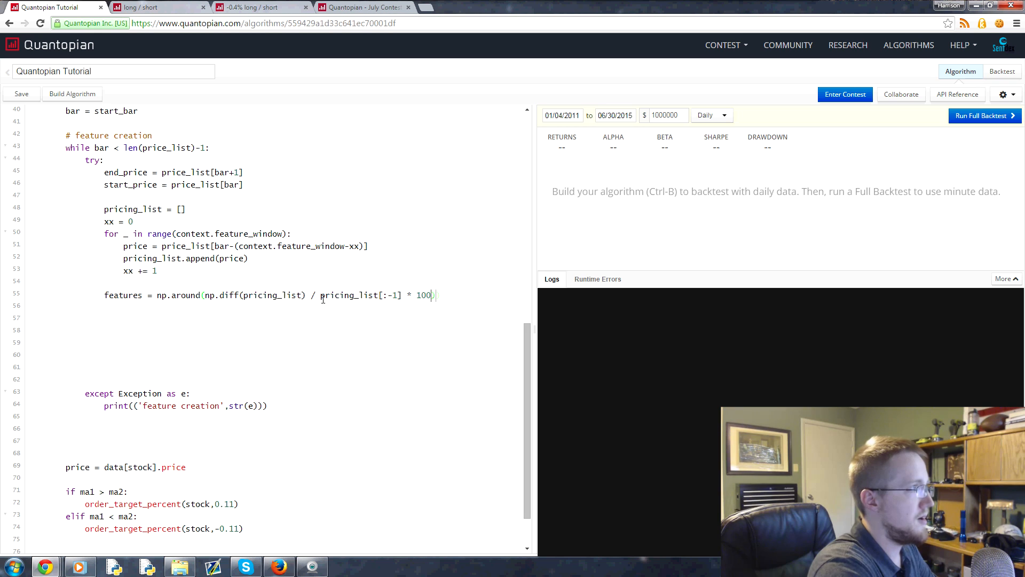
pyautogui.write('.0, 1')
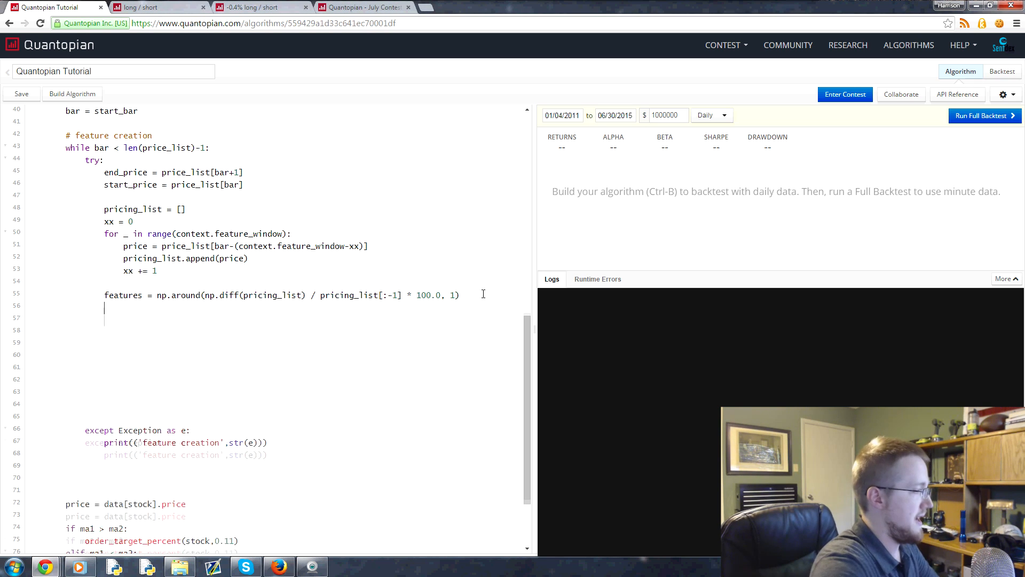
pyautogui.write('bar += 1')
pyautogui.write('print(feature')
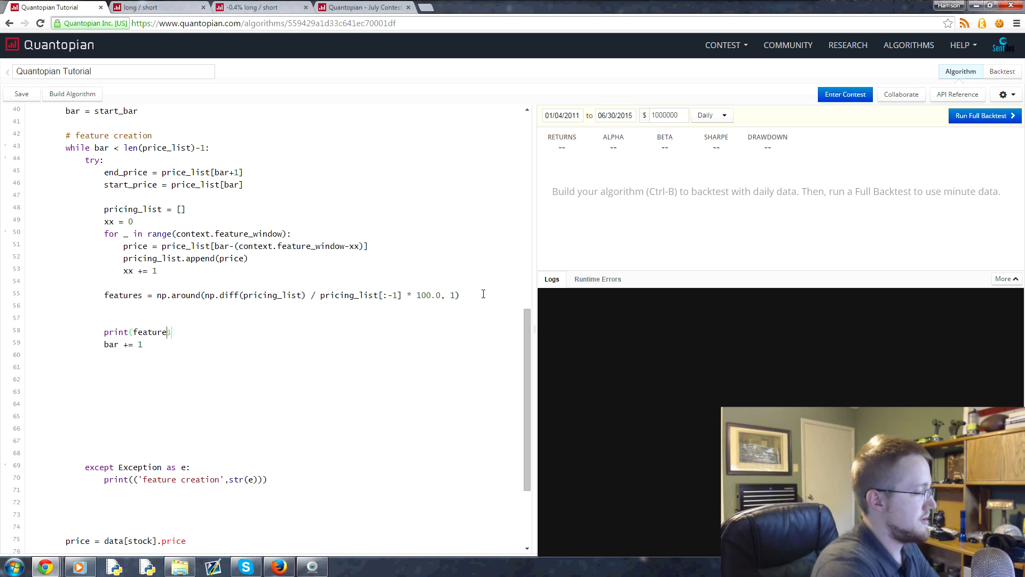
# Build the algorithm to start a quick backtest after print(features) and bar += 1.
pyautogui.click(72, 94)
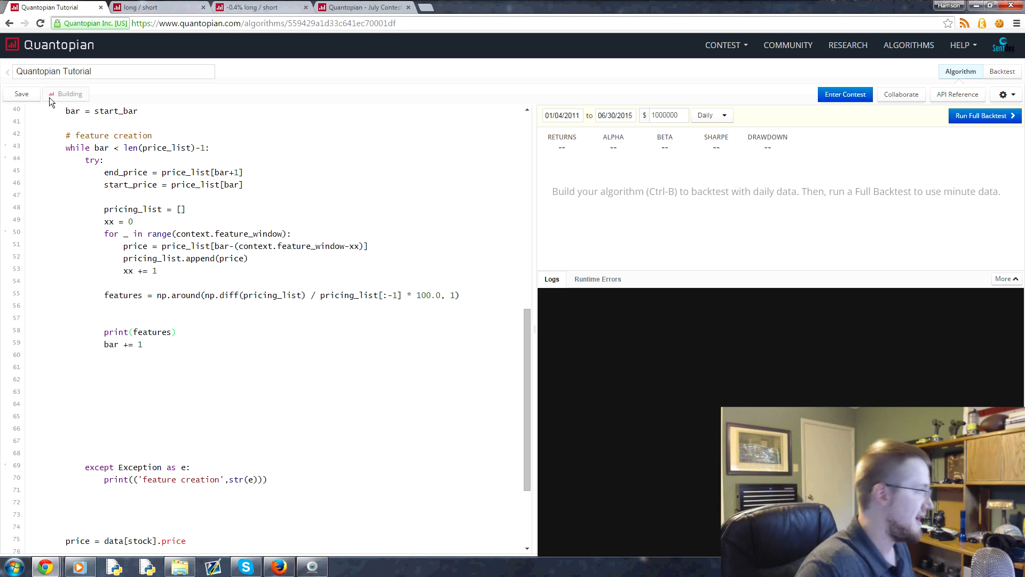
pyautogui.click(72, 94)
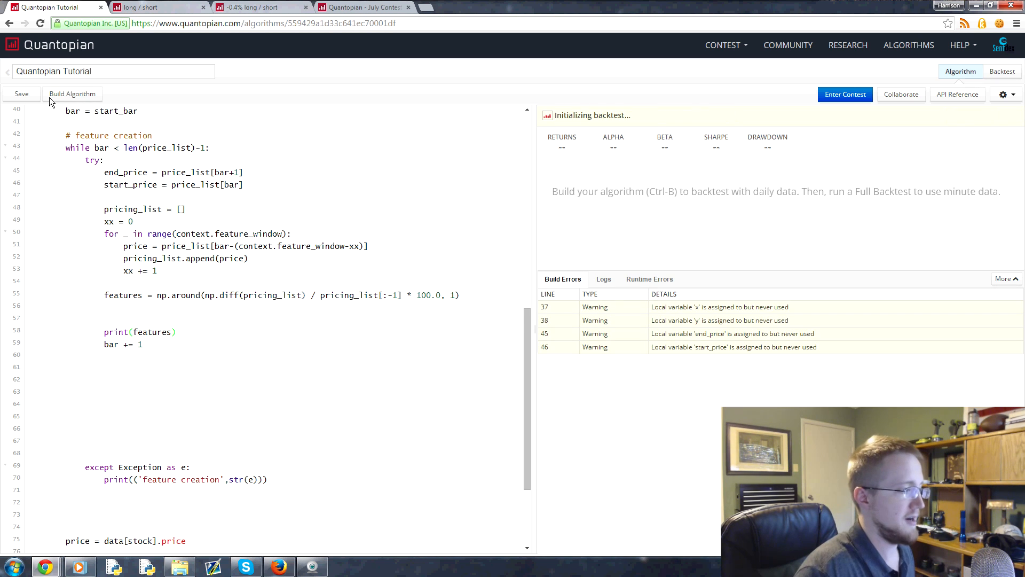
# Let the quick backtest reach about 2.7% (mid-February 2011), then cancel it and confirm.
pyautogui.click(71, 94)
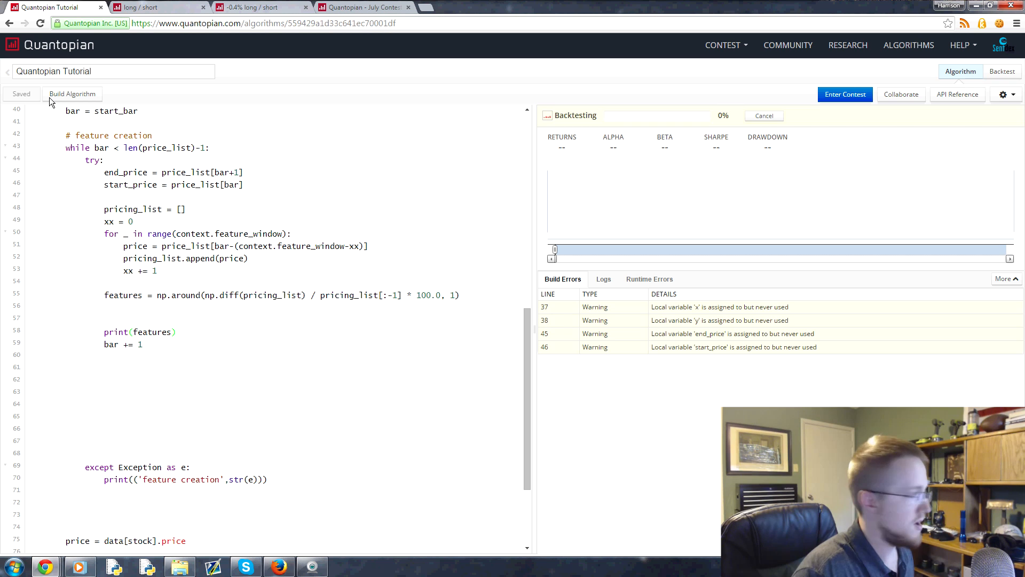
pyautogui.scroll(3)
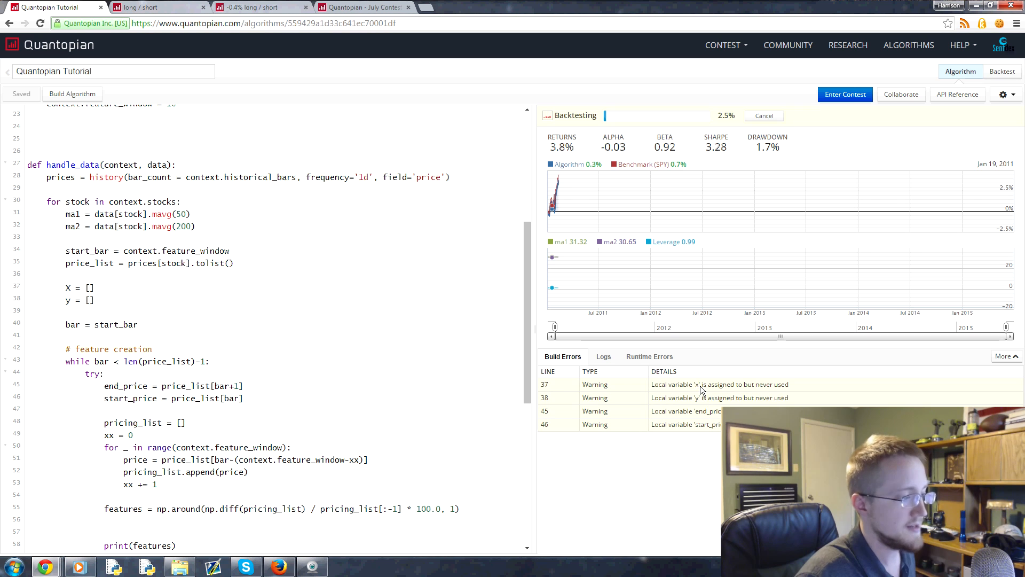
pyautogui.click(763, 115)
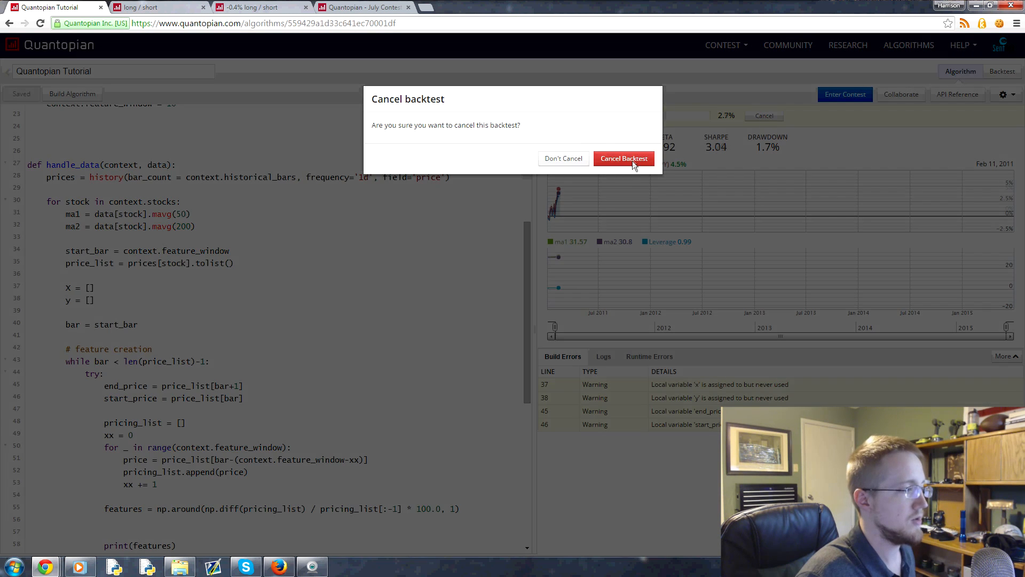
pyautogui.click(624, 158)
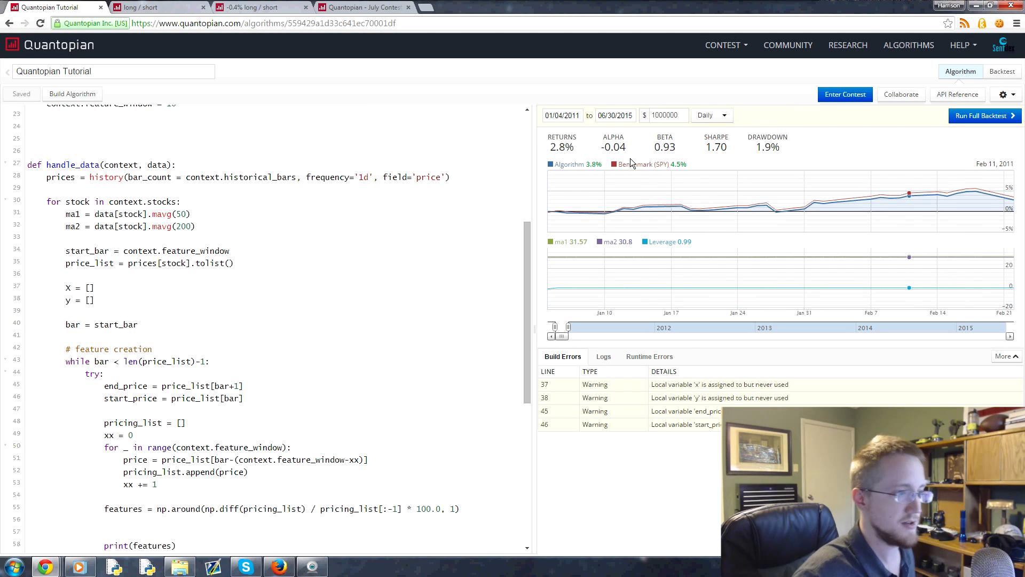
# Show the Logs panel and scroll through the printed percent-change arrays to 2011-02-22.
pyautogui.click(602, 357)
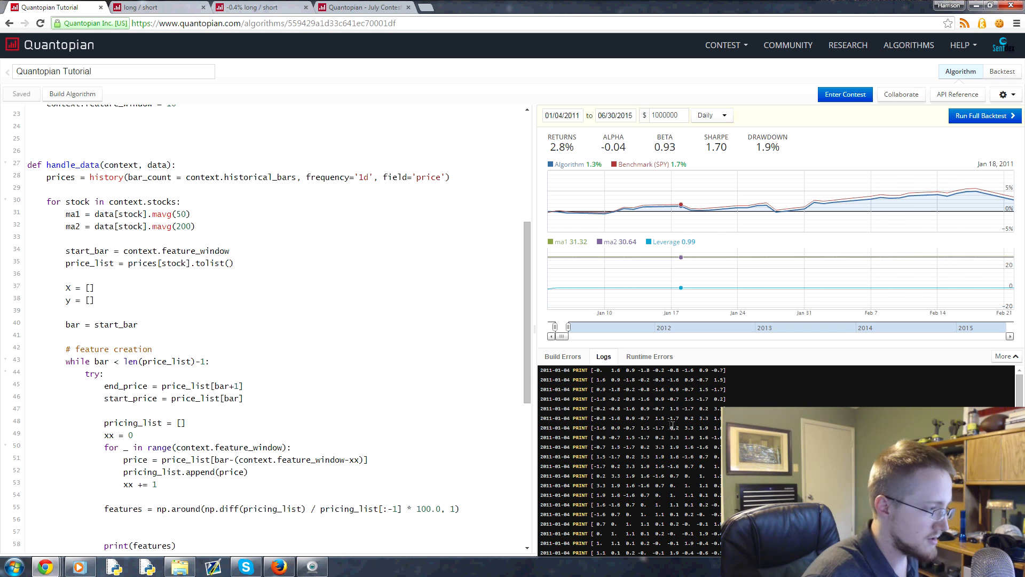
pyautogui.scroll(-3)
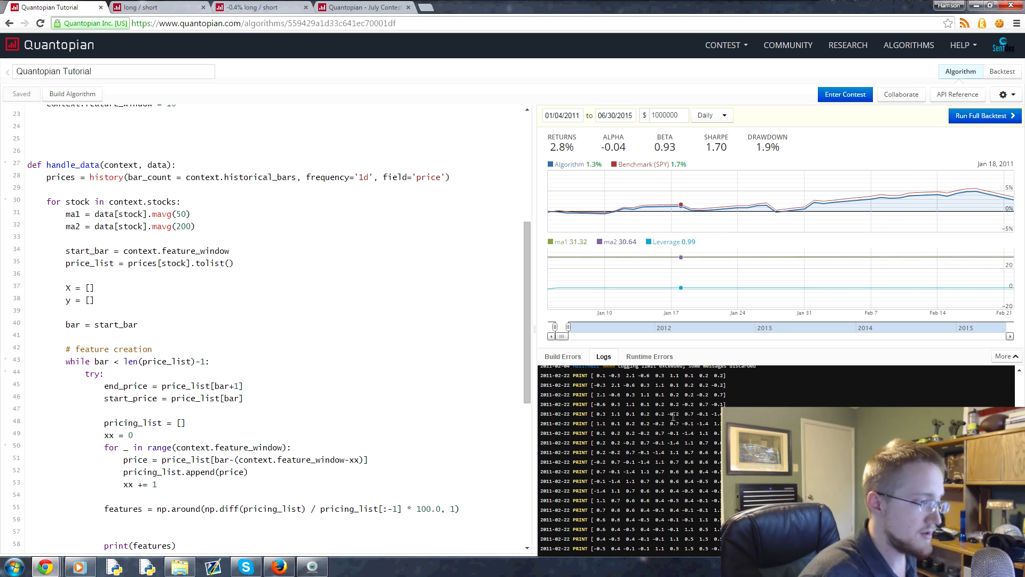
pyautogui.click(657, 432)
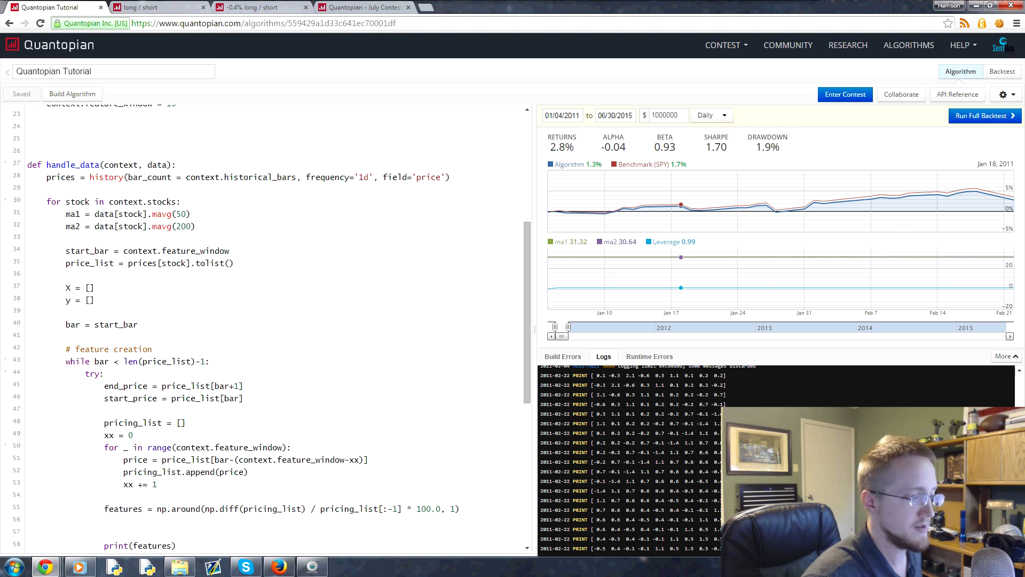
pyautogui.scroll(-3)
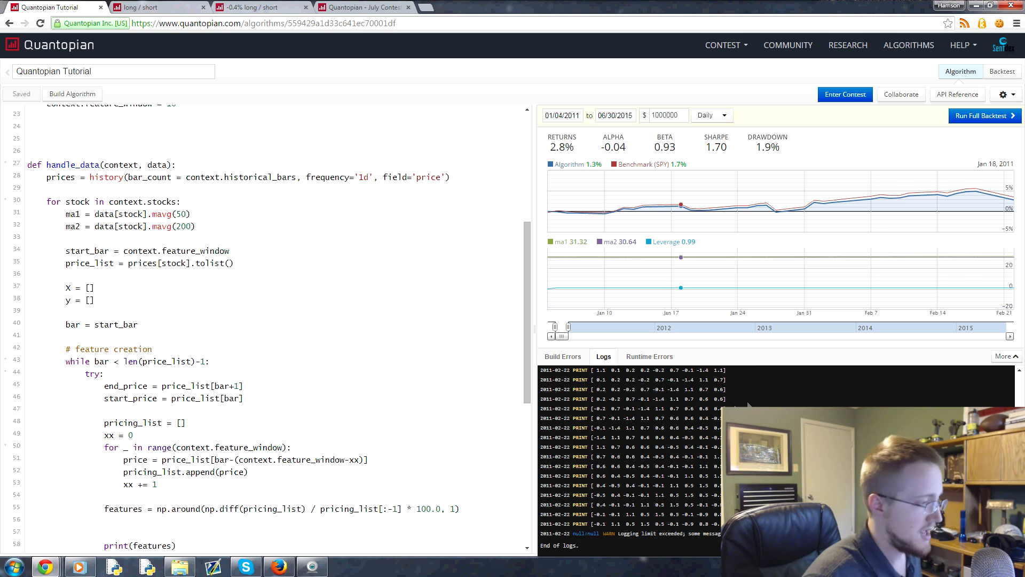
pyautogui.moveTo(760, 378)
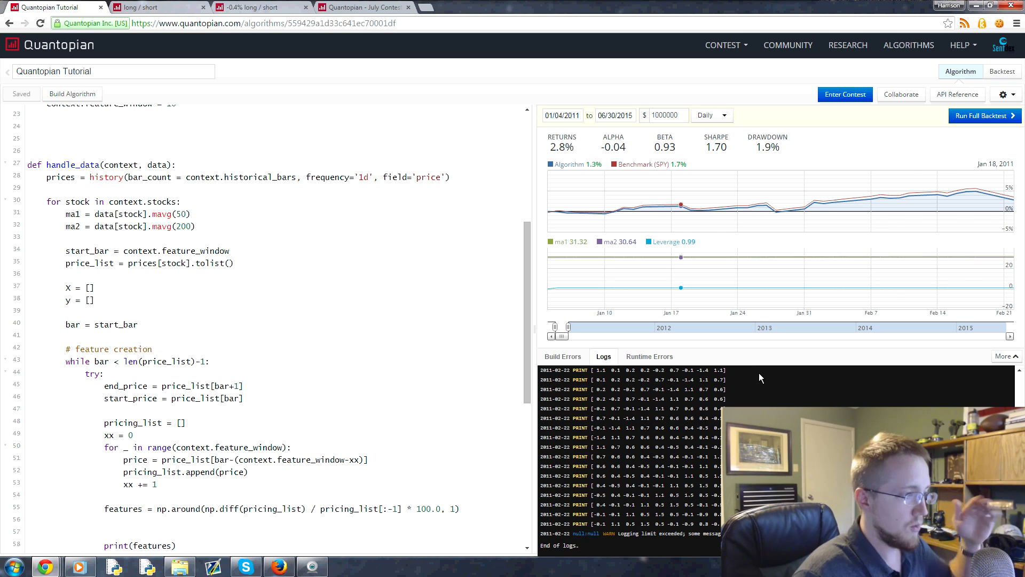
pyautogui.scroll(-3)
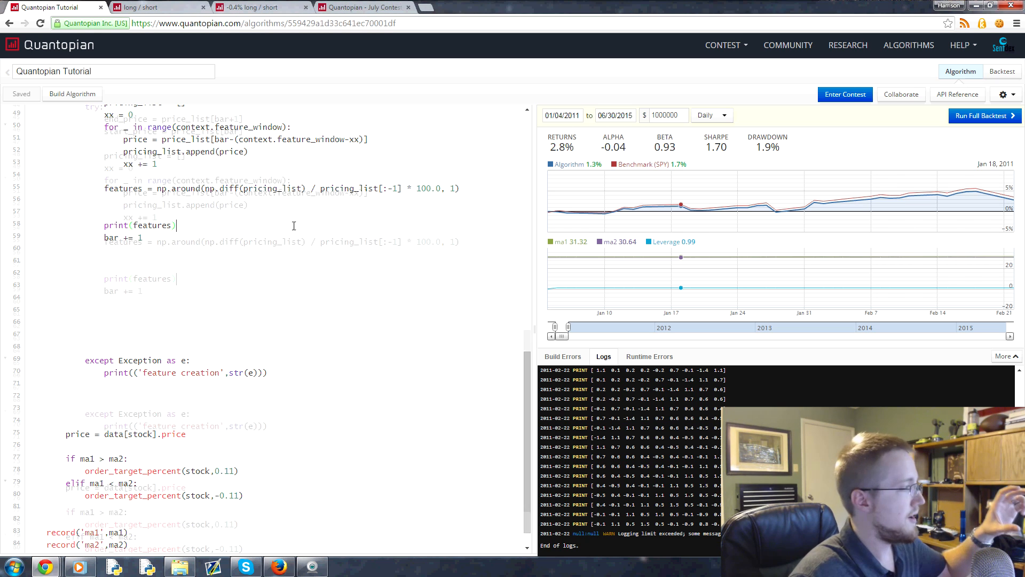
pyautogui.scroll(3)
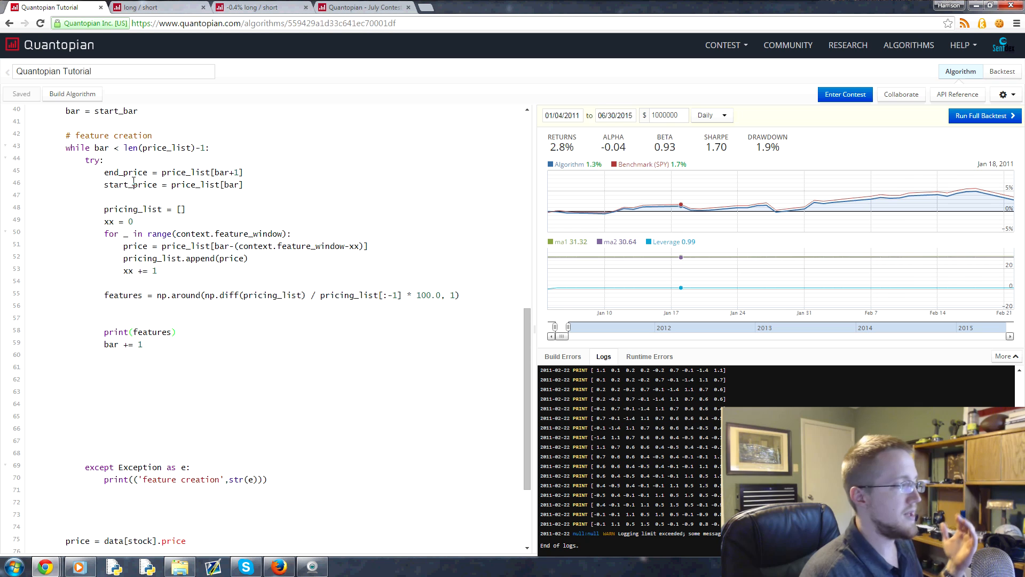
pyautogui.click(175, 331)
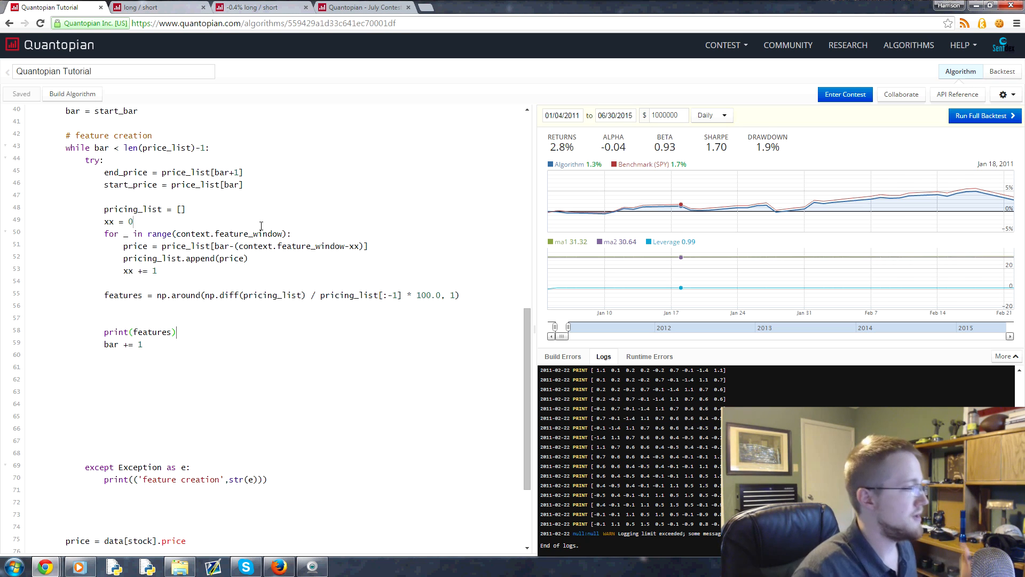
pyautogui.scroll(-3)
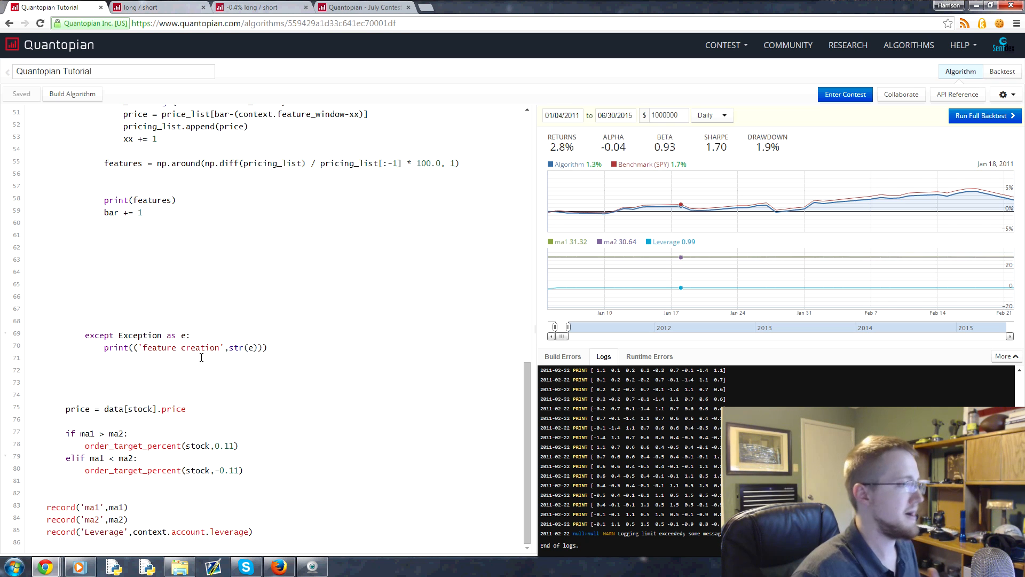
pyautogui.scroll(3)
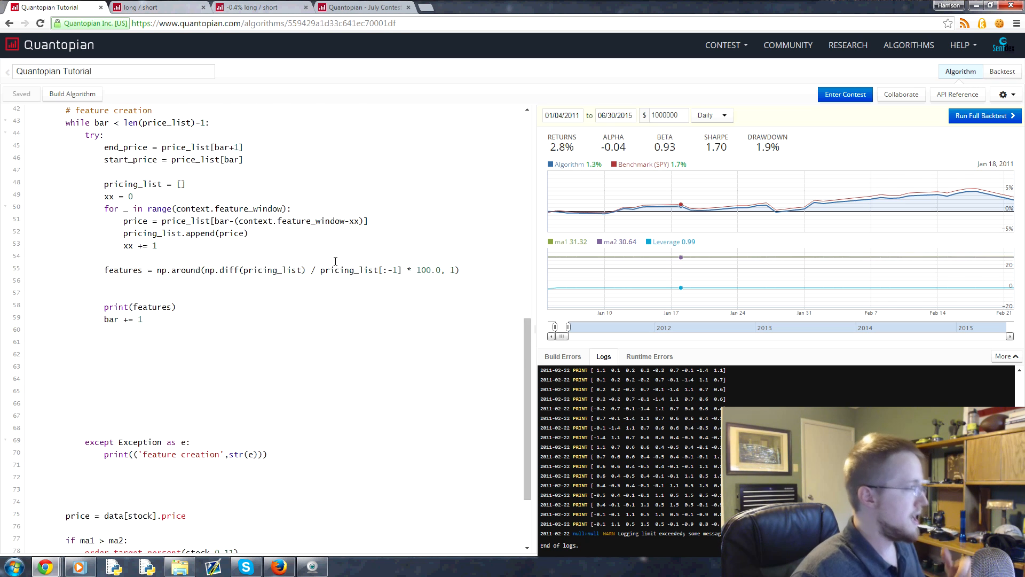
pyautogui.scroll(3)
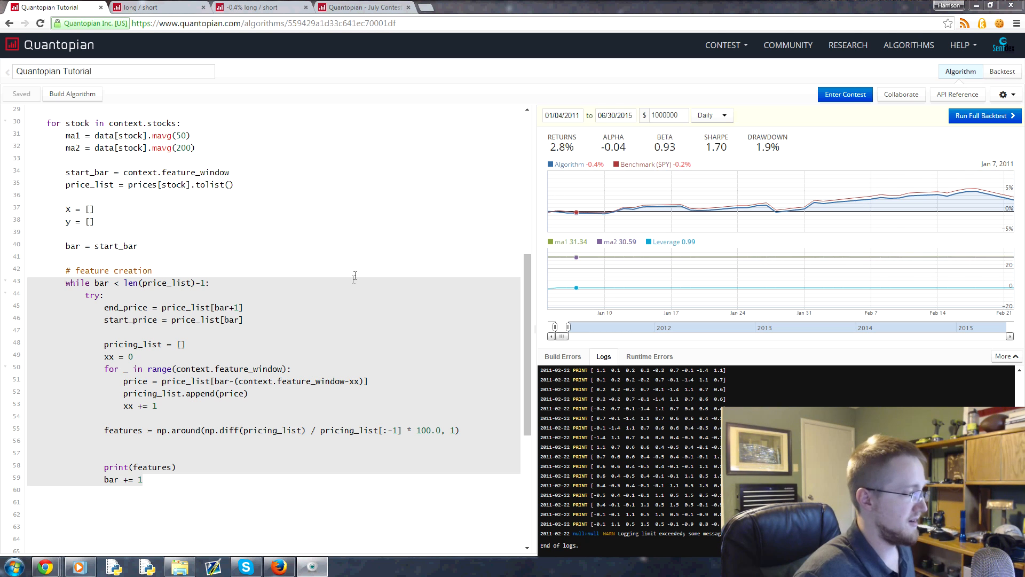
pyautogui.scroll(-3)
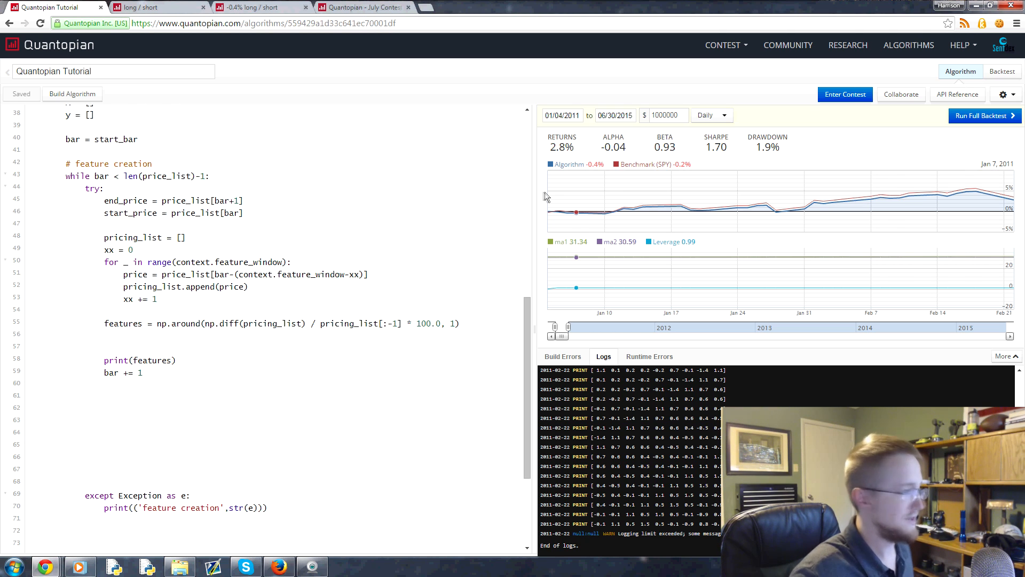
pyautogui.scroll(3)
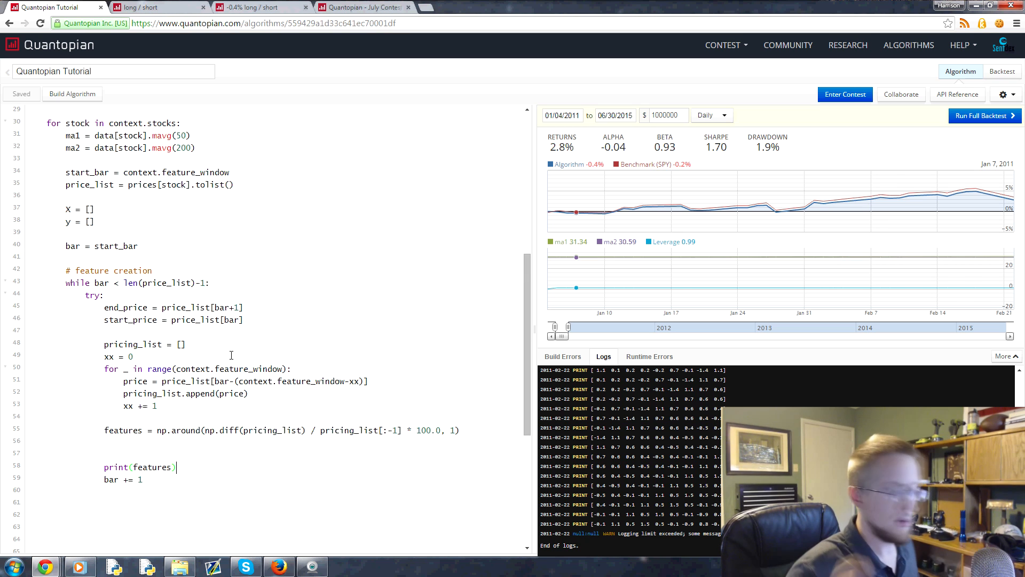